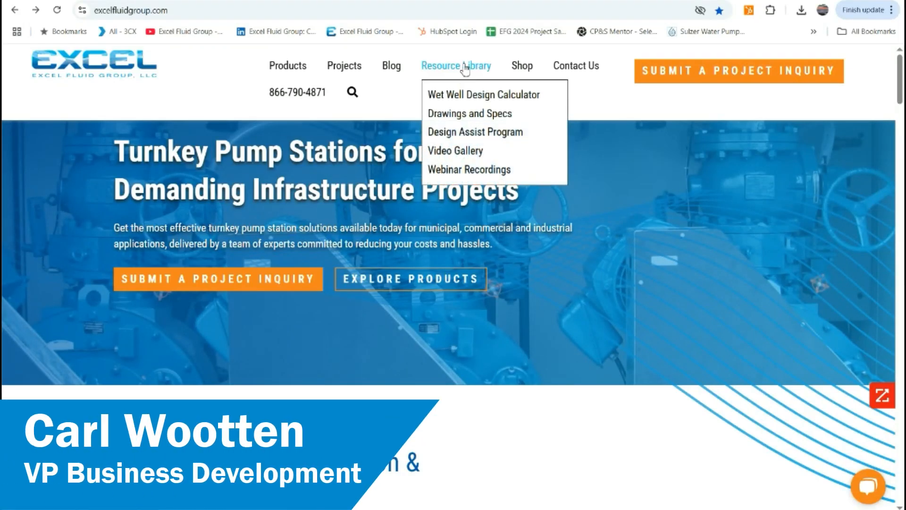
mouse_move(488, 95)
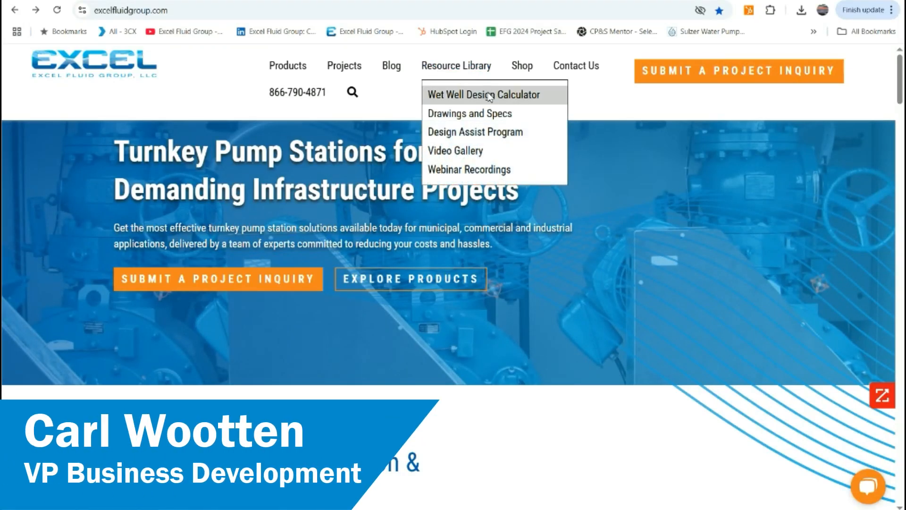
Step: Open the Wet Well Design Calculator and enter '250 Home Development Site' as the project comment
click(484, 95)
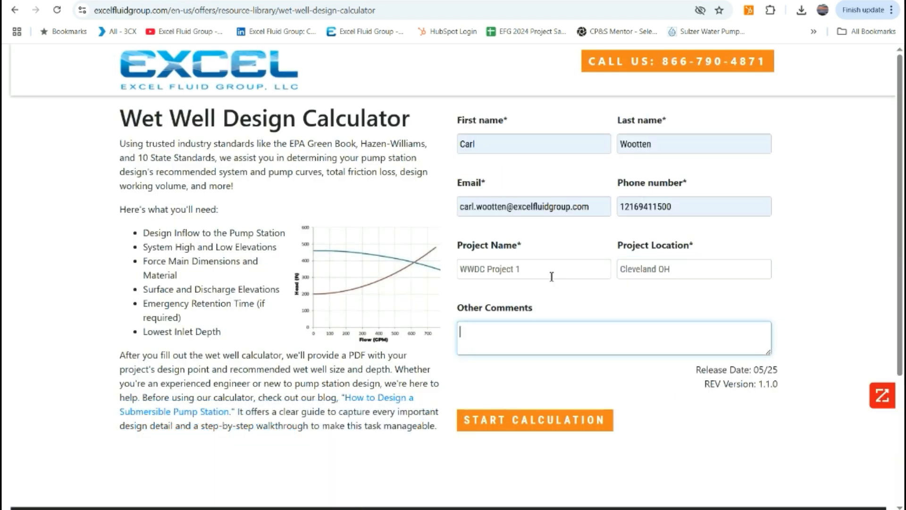
text(250 Home Development Site)
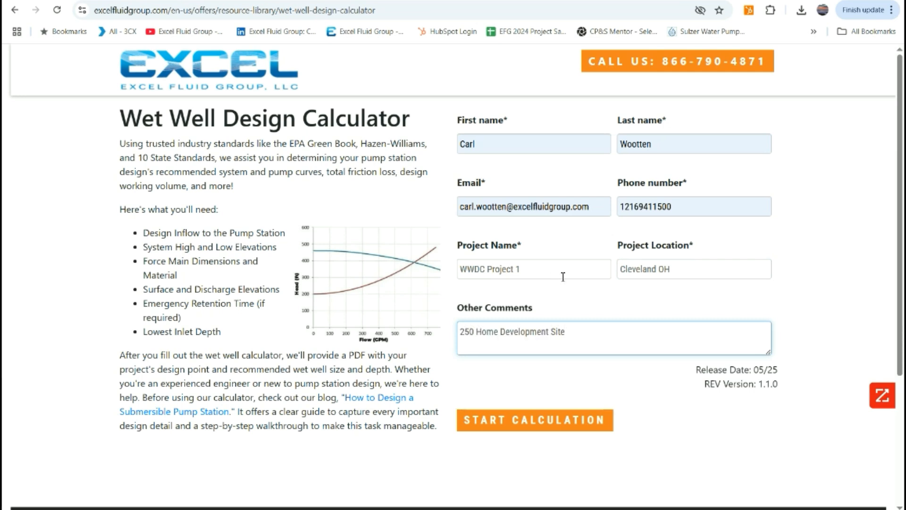
mouse_move(542, 422)
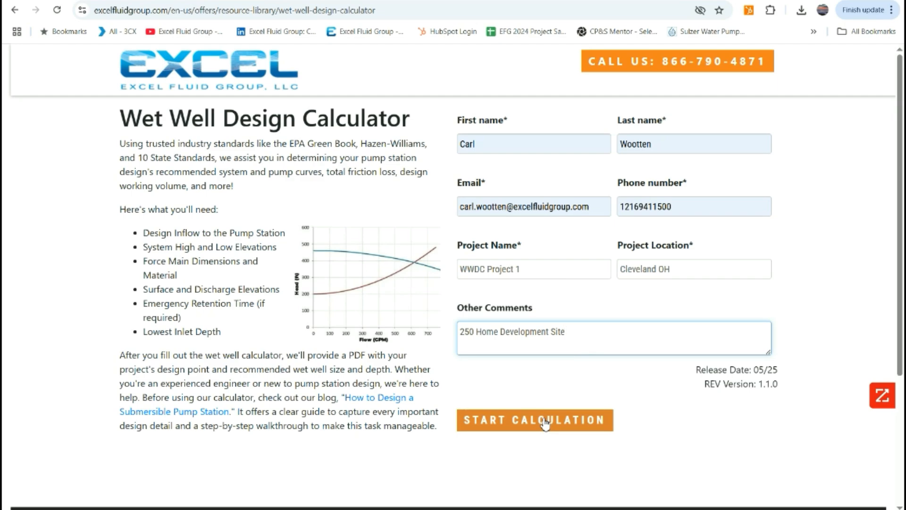
Step: Start the calculation and review the Flow, System and Elevation sections, returning to Flow (62,500 gal/day, peak factor 3)
click(533, 418)
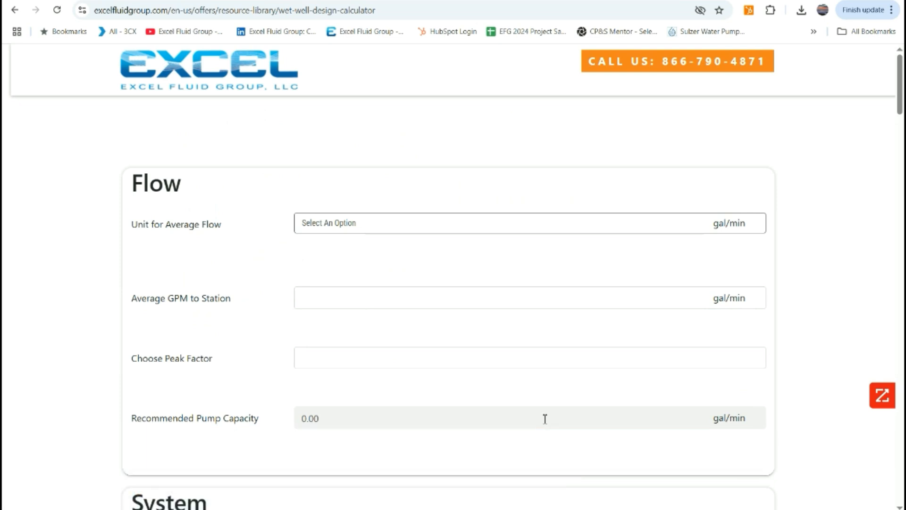
scroll(down, 3)
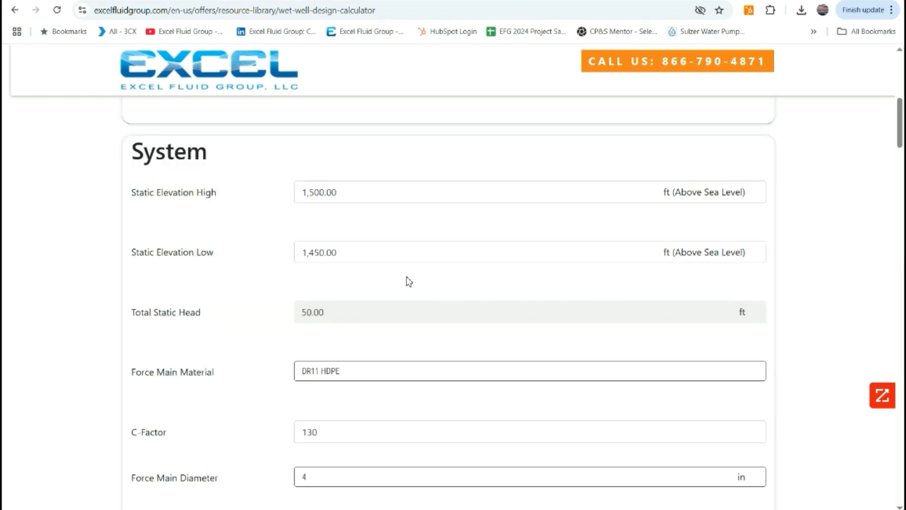
mouse_move(372, 192)
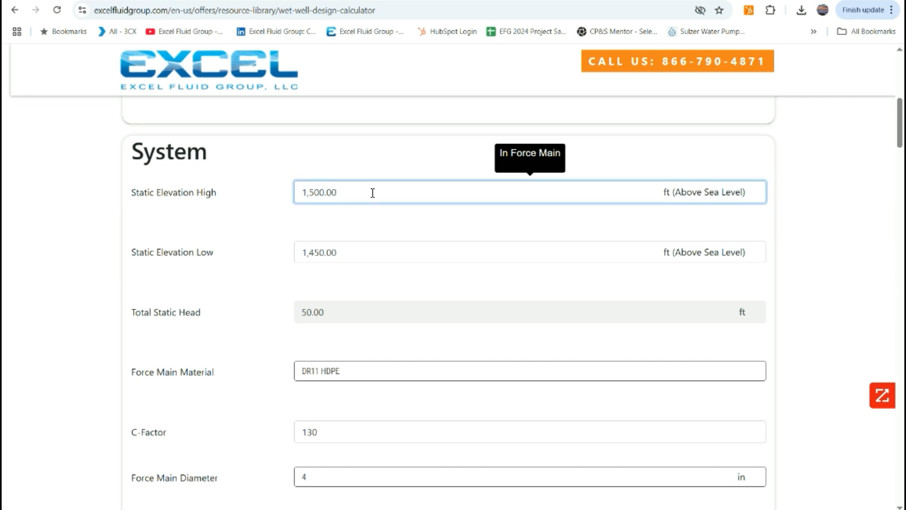
scroll(down, 3)
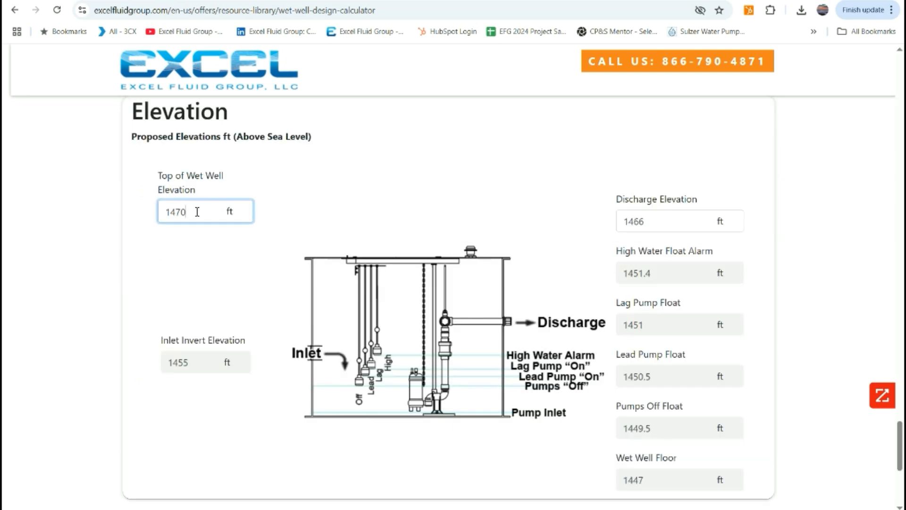
scroll(down, 3)
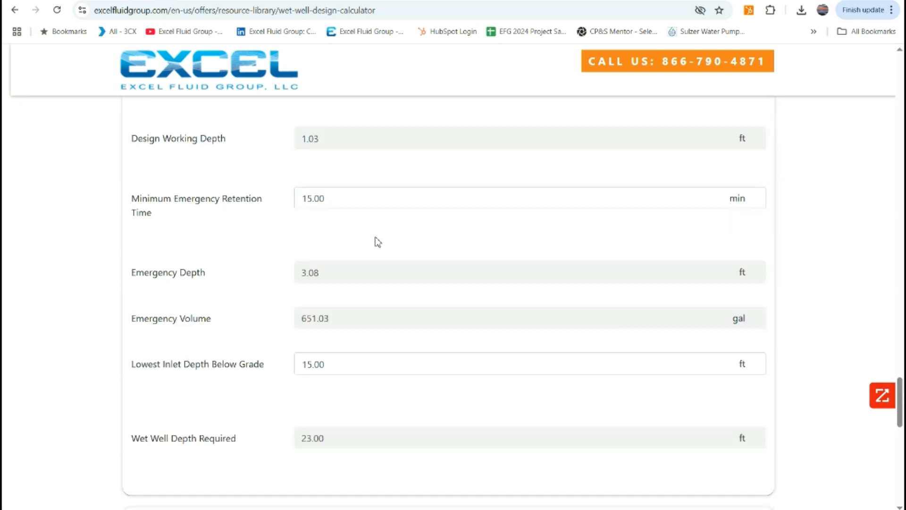
scroll(up, 3)
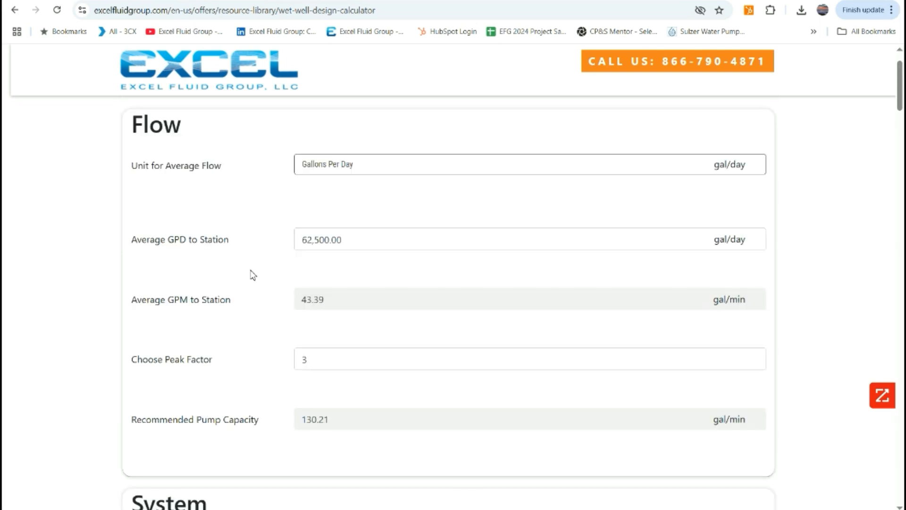
mouse_move(386, 171)
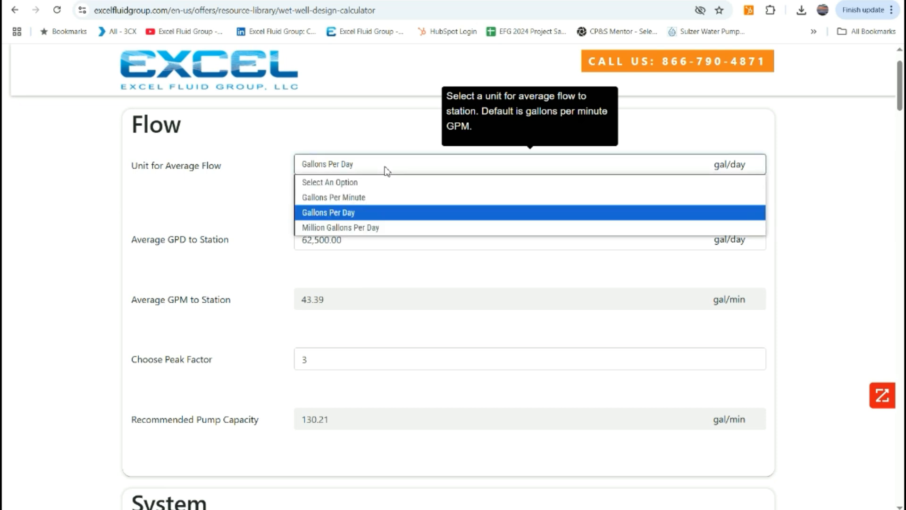
mouse_move(391, 217)
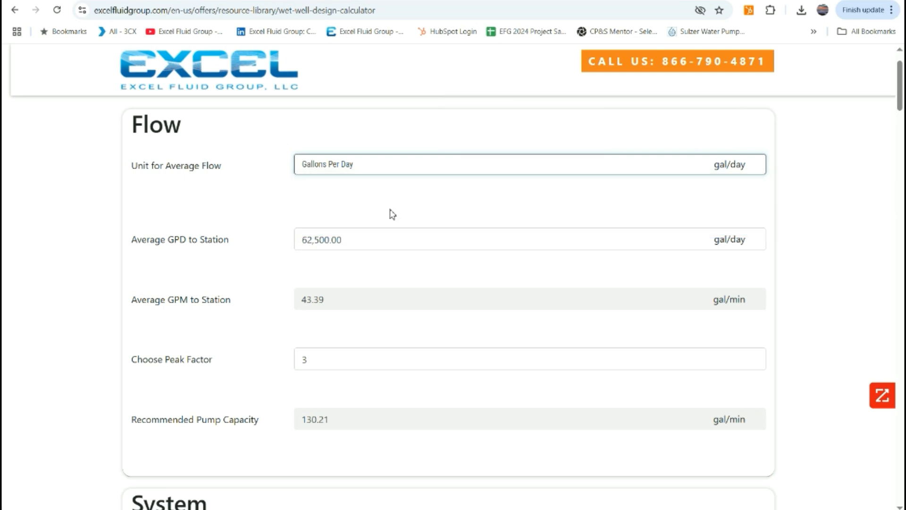
click(405, 239)
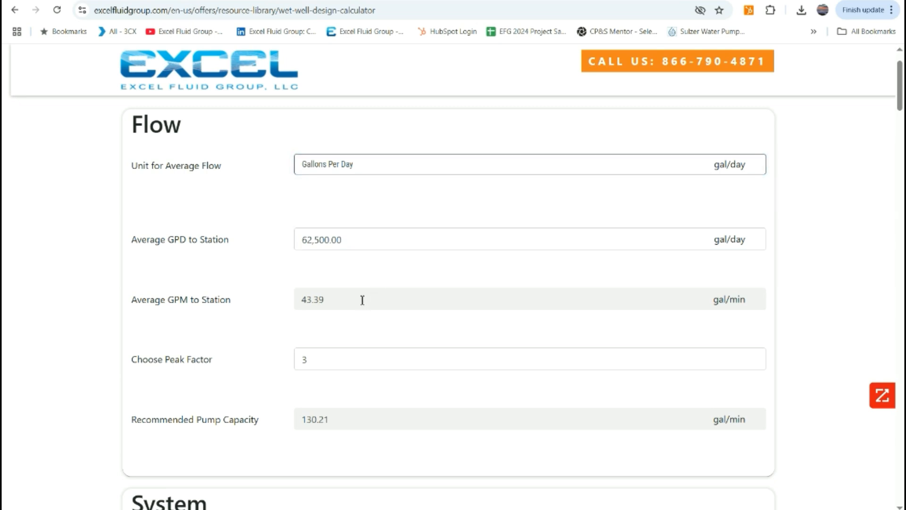
mouse_move(367, 354)
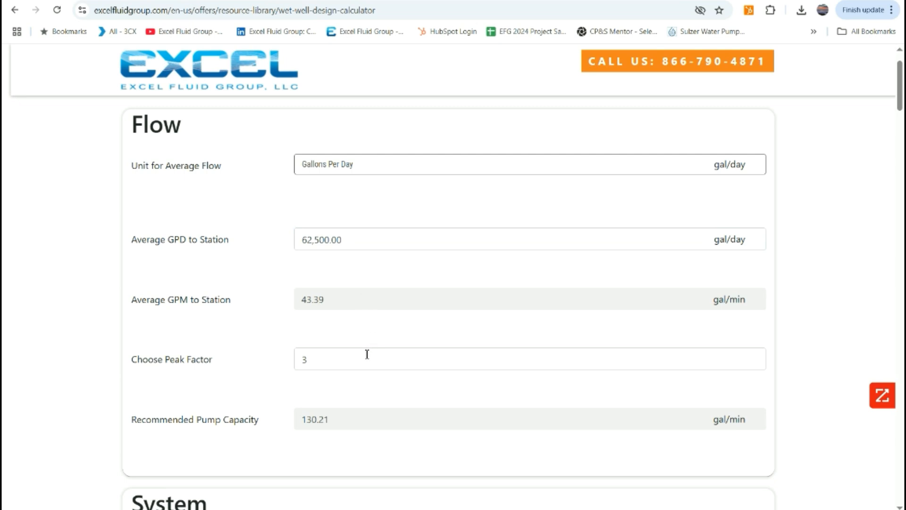
mouse_move(365, 359)
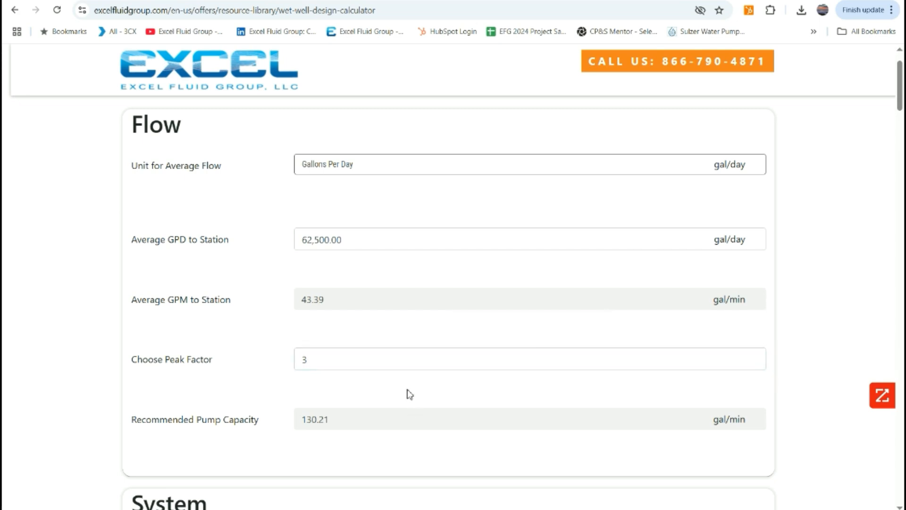
mouse_move(204, 181)
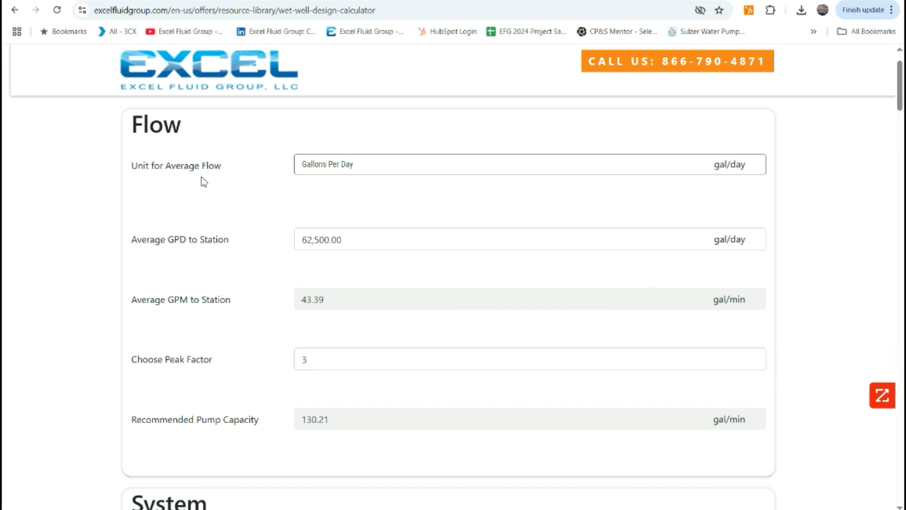
mouse_move(33, 146)
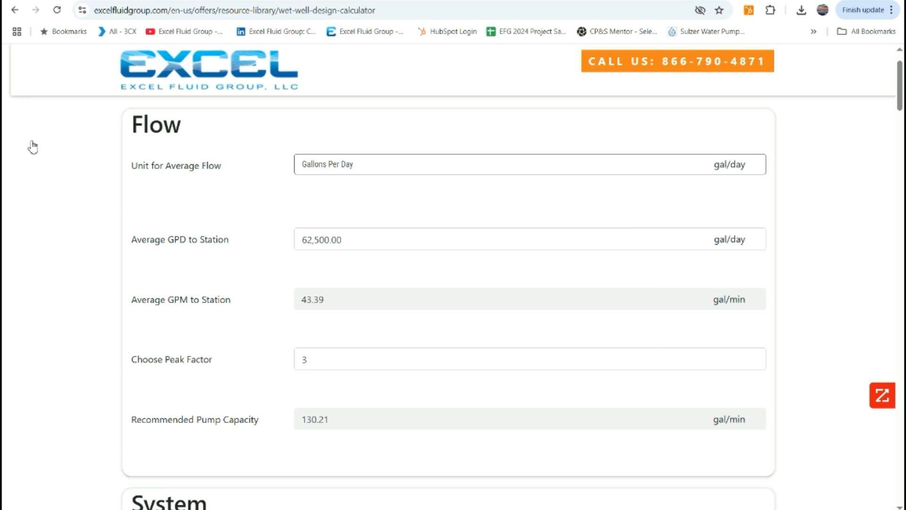
scroll(down, 3)
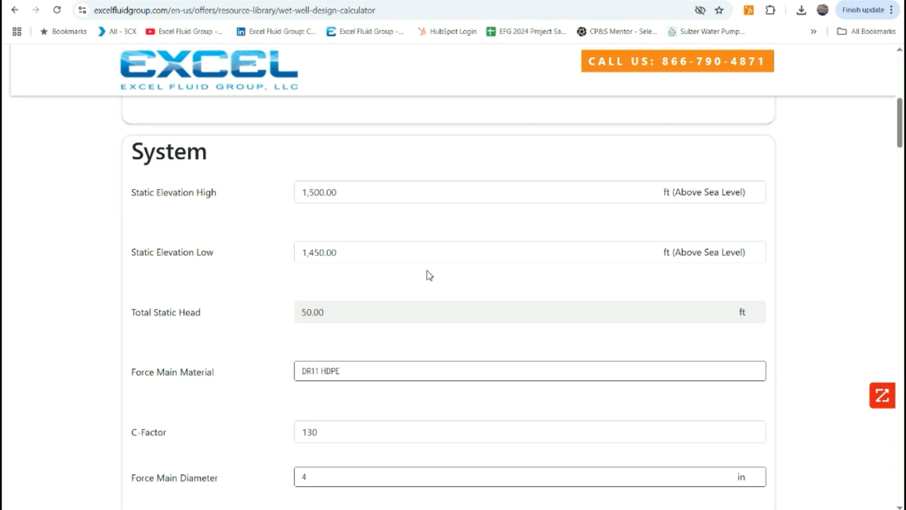
mouse_move(372, 192)
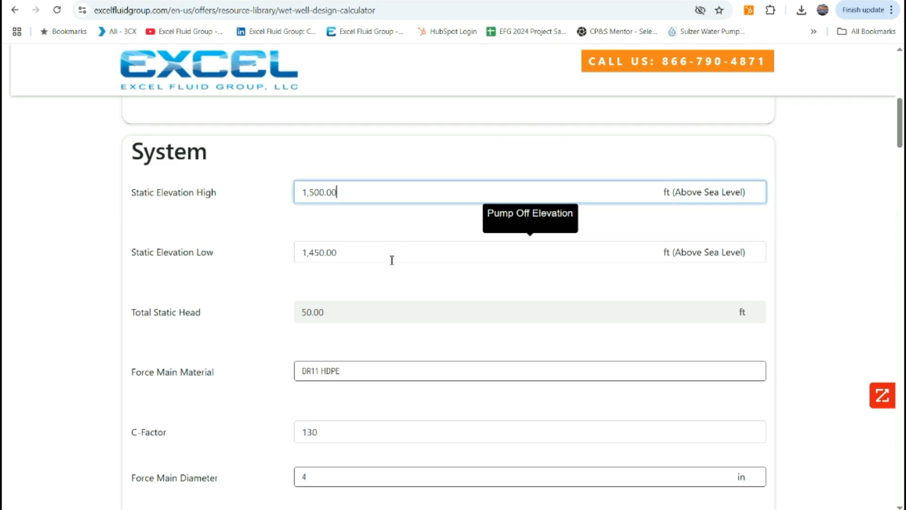
mouse_move(393, 290)
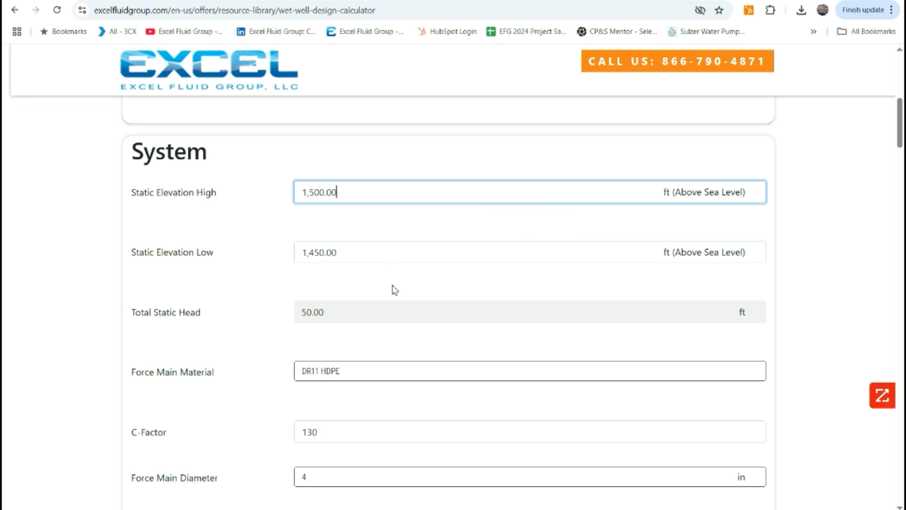
mouse_move(399, 315)
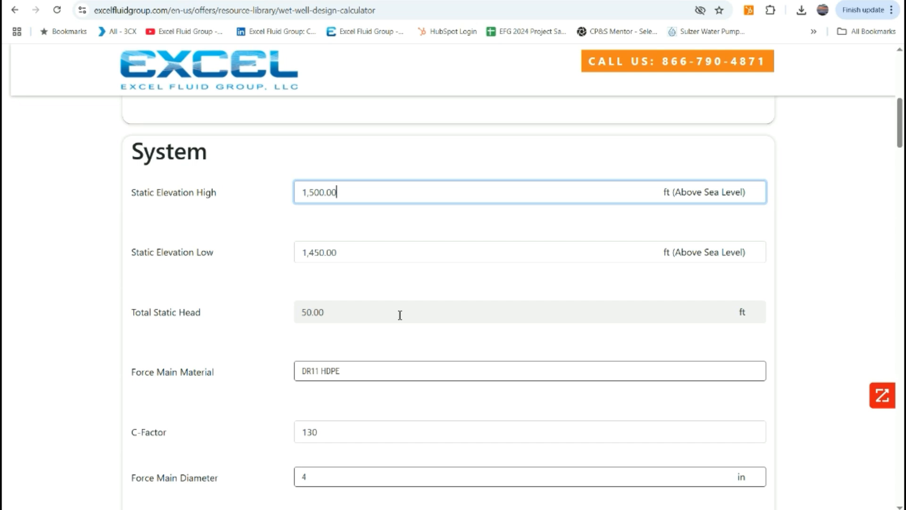
mouse_move(402, 345)
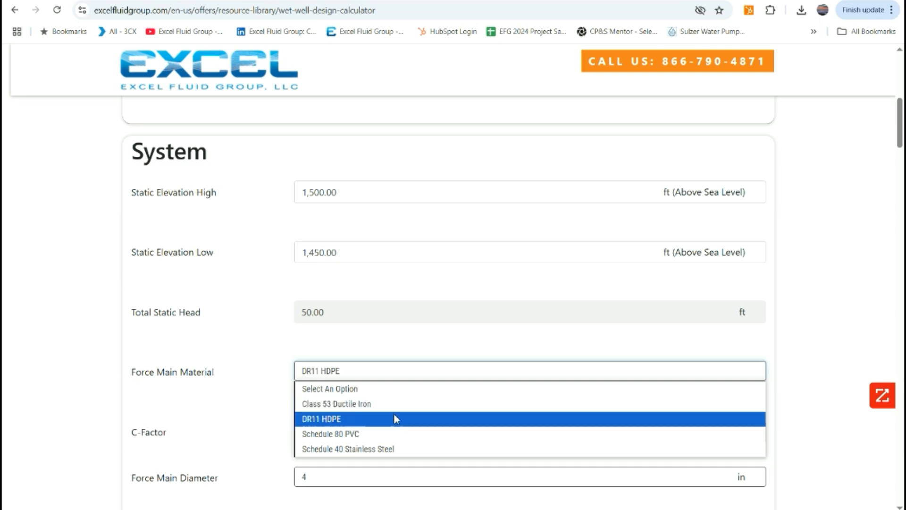
mouse_move(415, 403)
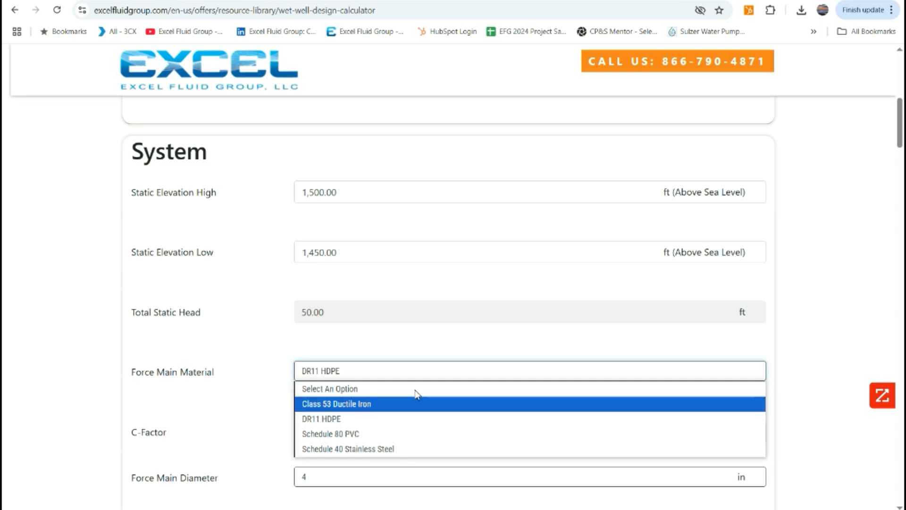
click(320, 418)
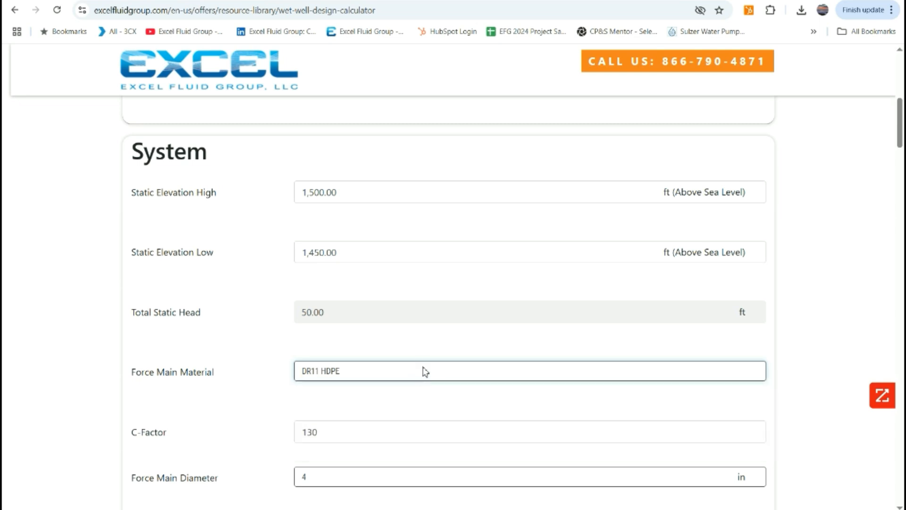
mouse_move(402, 433)
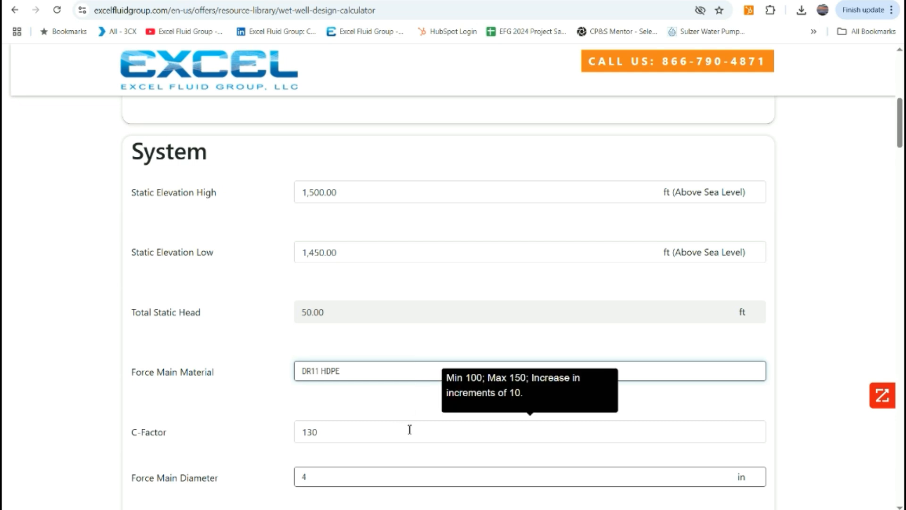
Step: Set force main fittings to Regular 90 Elbow (qty 2) and 45 Degree Elbow (qty 6), totalling 52.6 ft
scroll(down, 3)
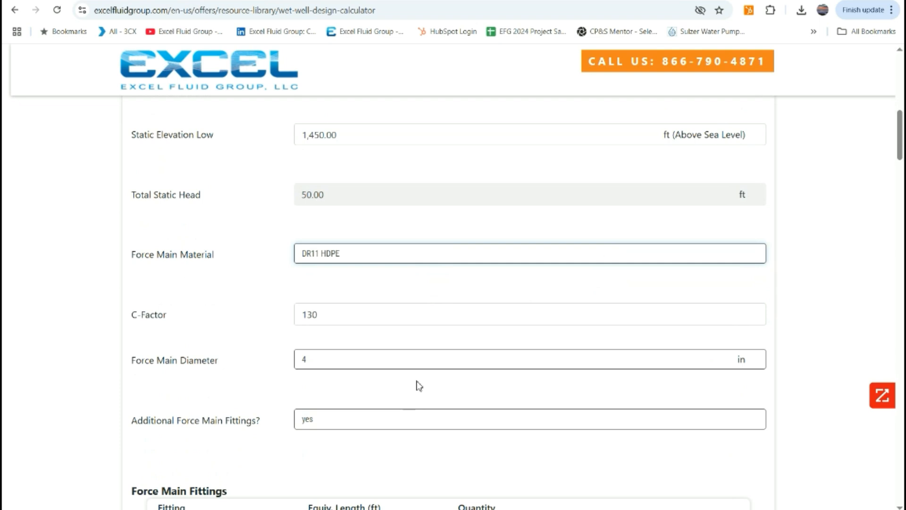
mouse_move(412, 366)
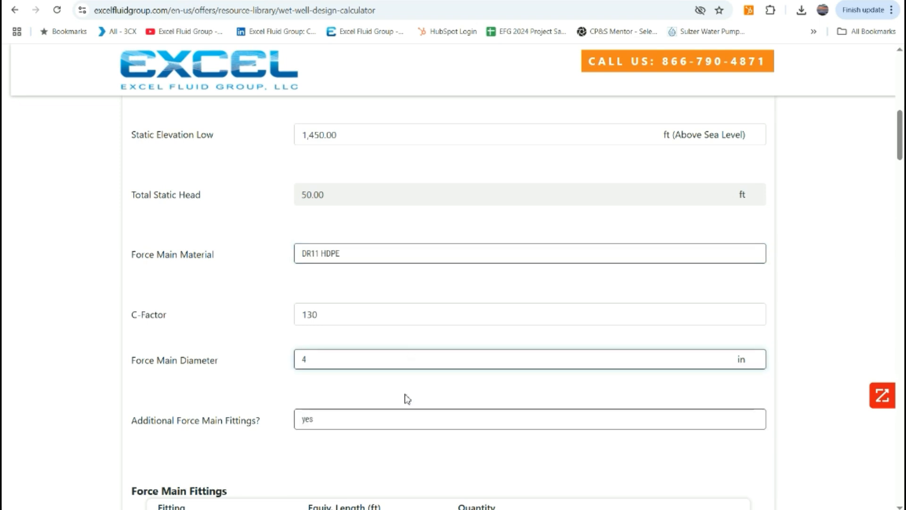
scroll(down, 3)
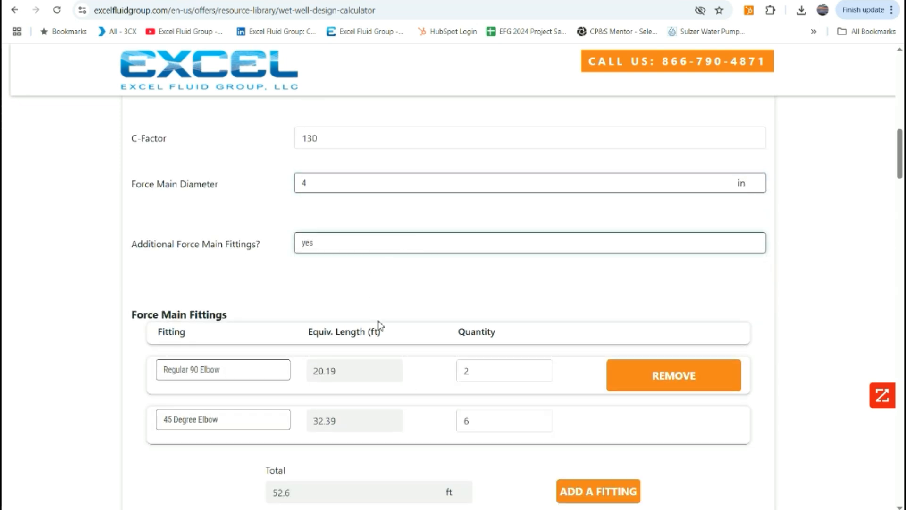
click(223, 369)
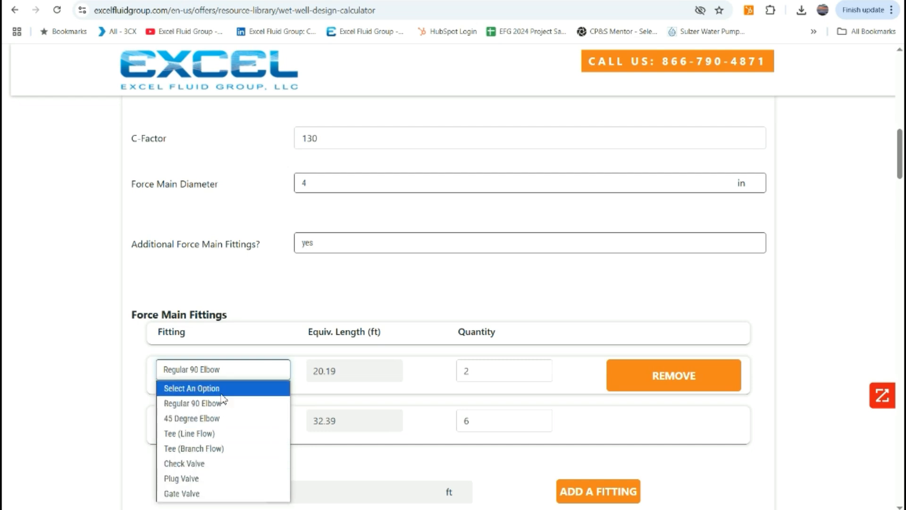
click(192, 418)
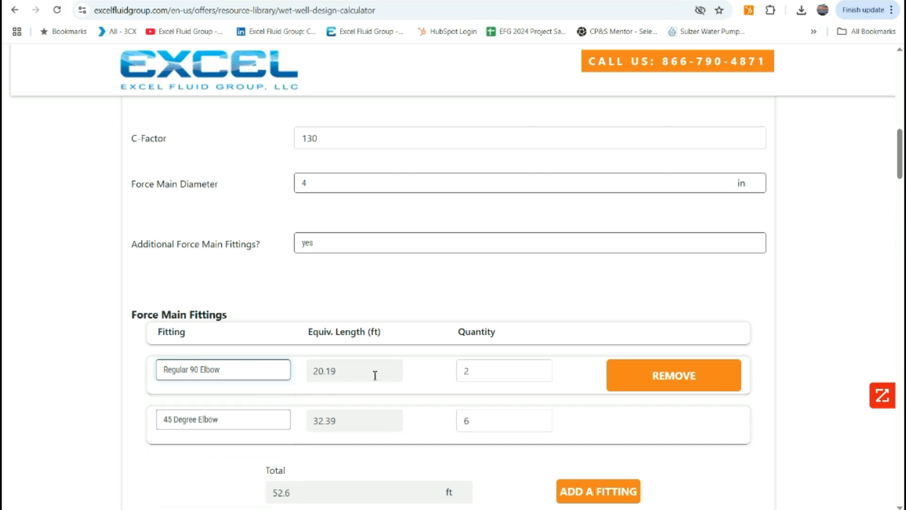
scroll(down, 3)
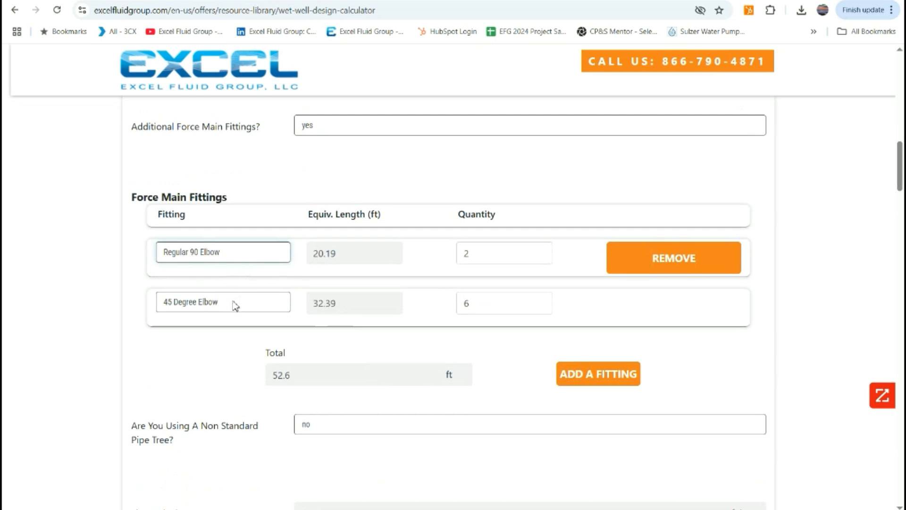
click(223, 302)
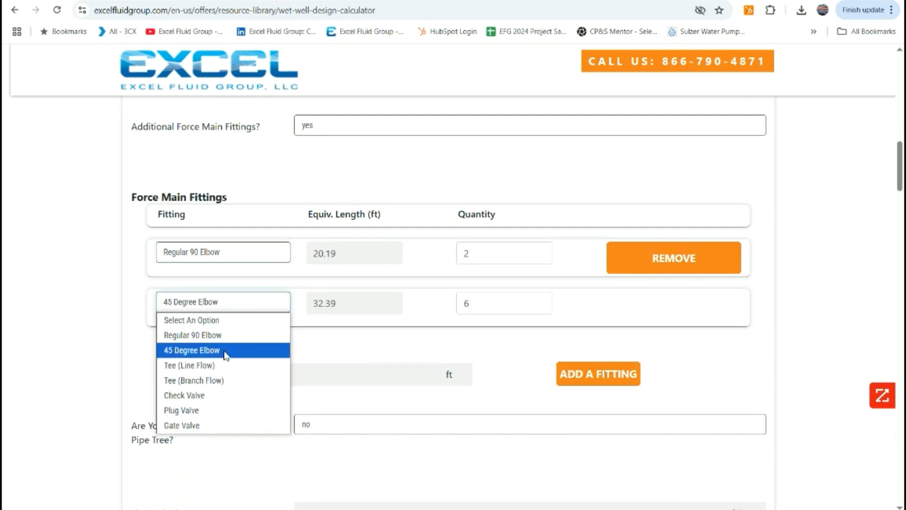
click(191, 349)
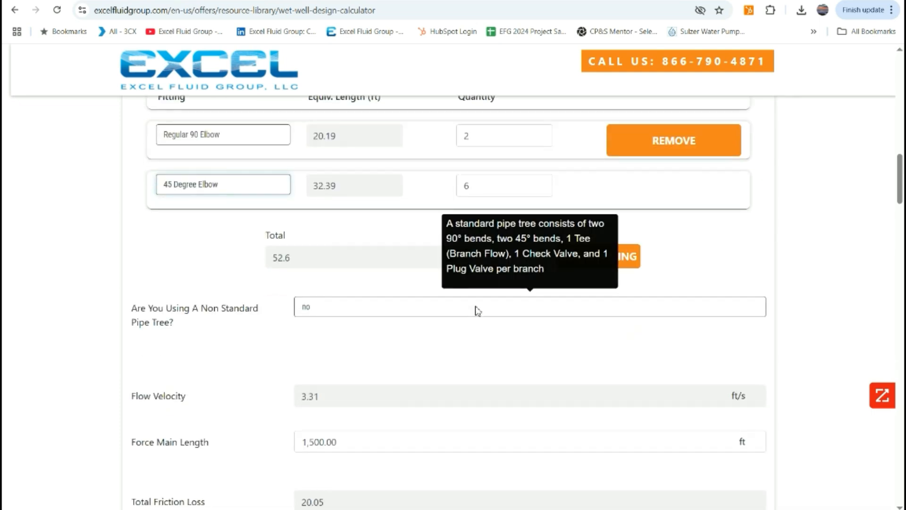
mouse_move(367, 261)
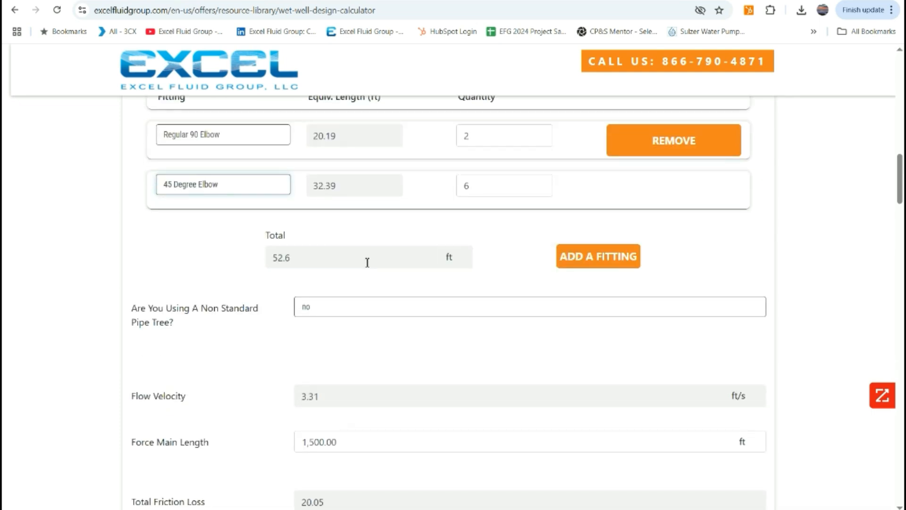
scroll(down, 3)
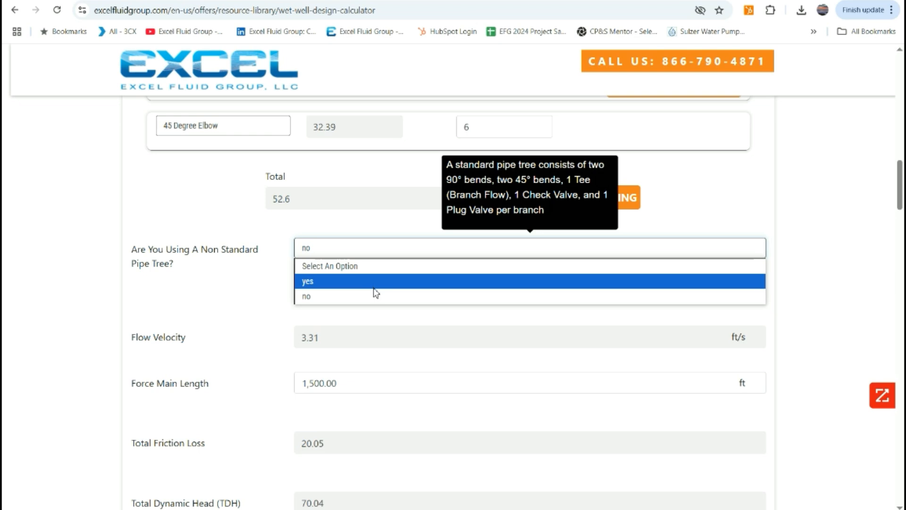
mouse_move(384, 297)
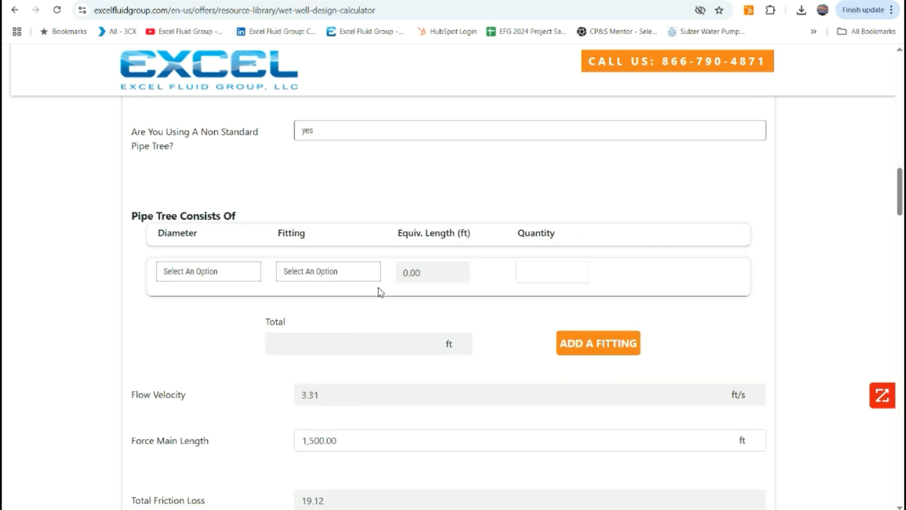
click(207, 271)
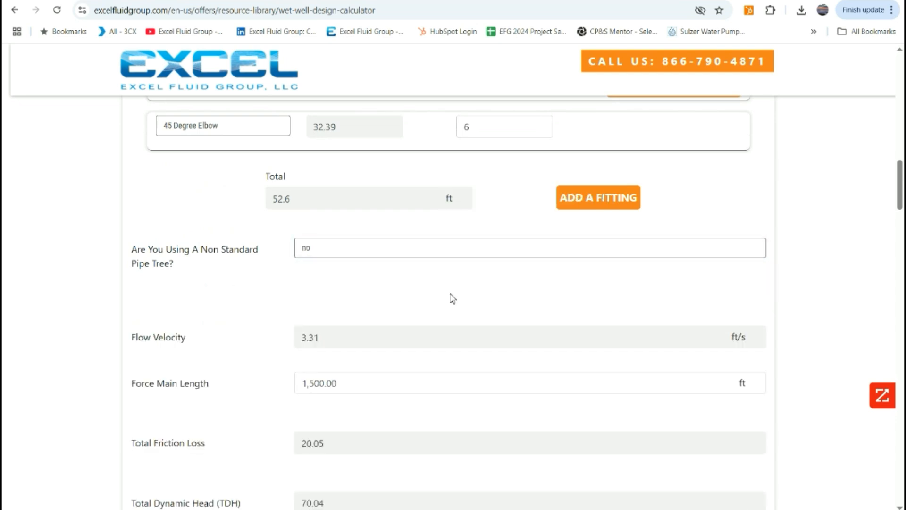
scroll(down, 3)
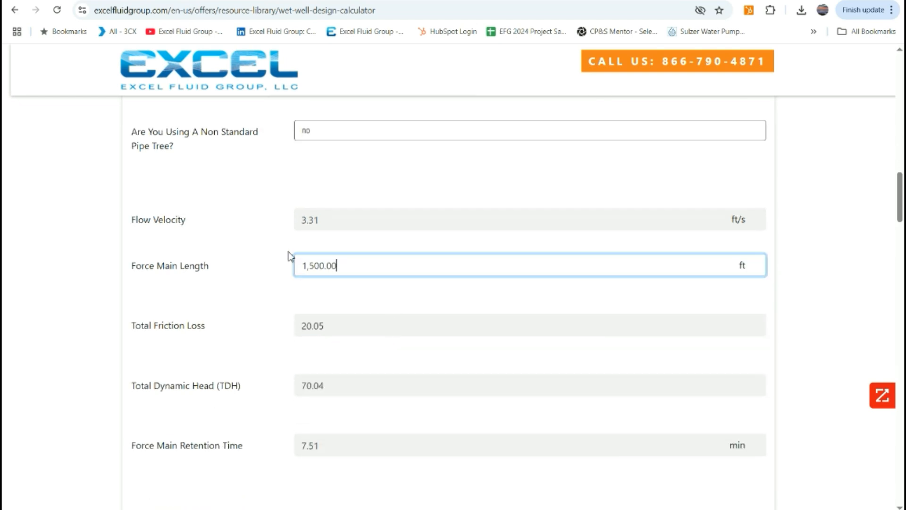
scroll(down, 3)
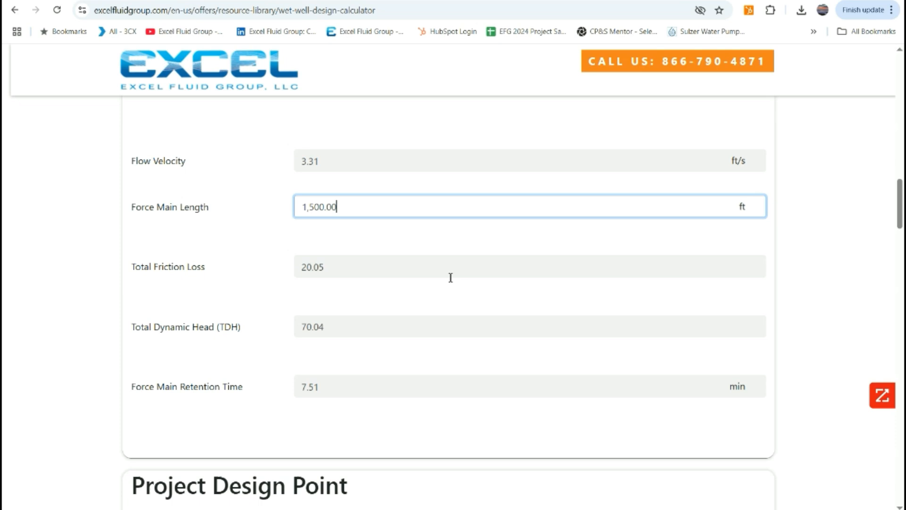
scroll(down, 3)
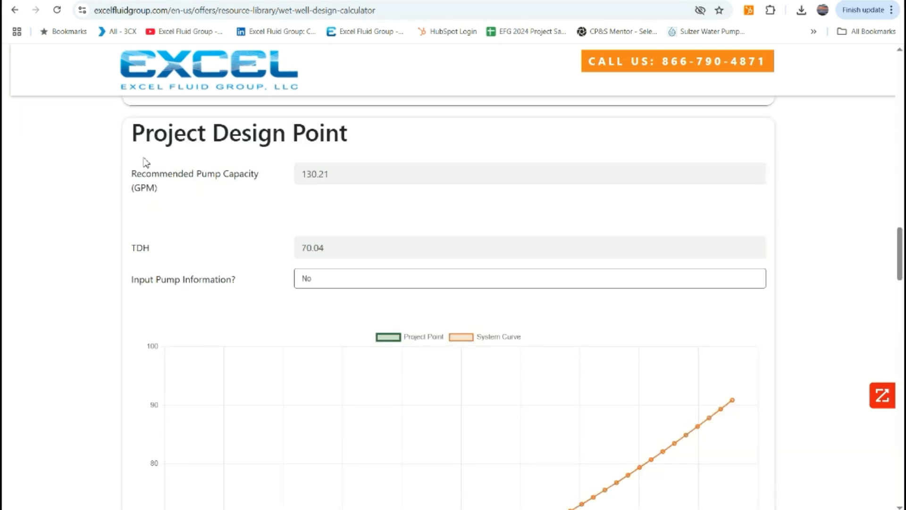
mouse_move(133, 154)
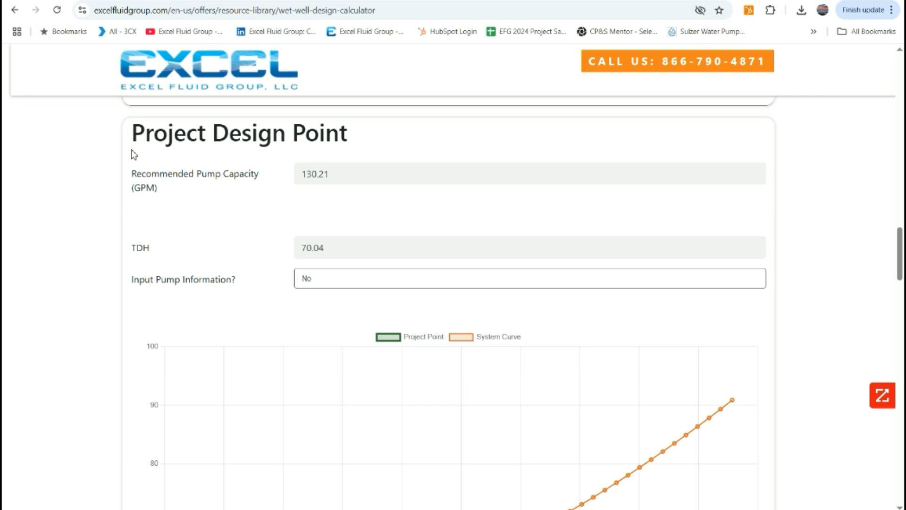
mouse_move(136, 177)
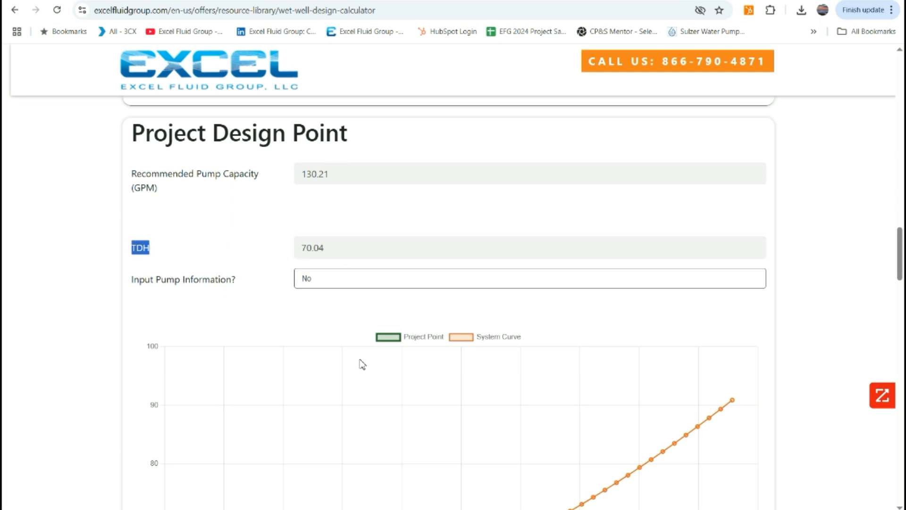
Step: Show the Yes/No choices for 'Input Pump Information?', still answered No
click(529, 277)
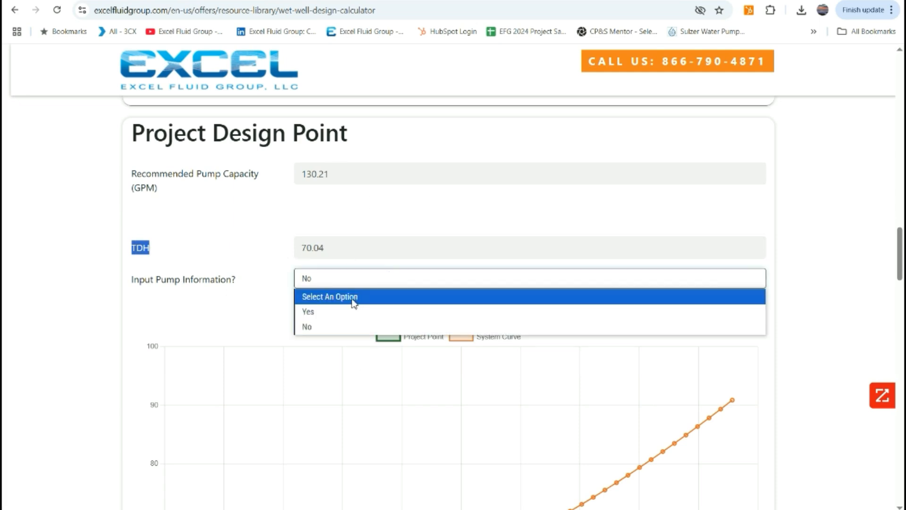
Step: Answer Yes and enter Barnes or Equal pump curve points (90; 80/85; 100/81; 131/73; 200/55), plotting its curve against the system curve
click(307, 310)
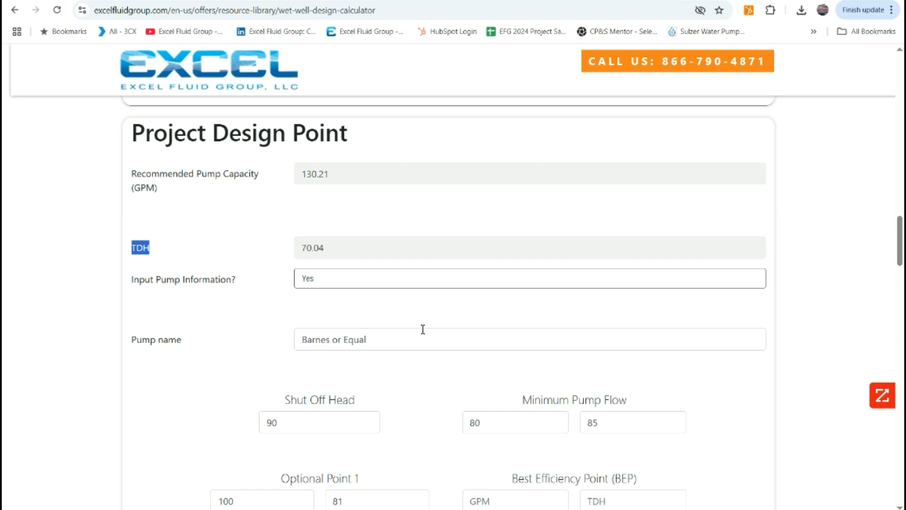
scroll(down, 3)
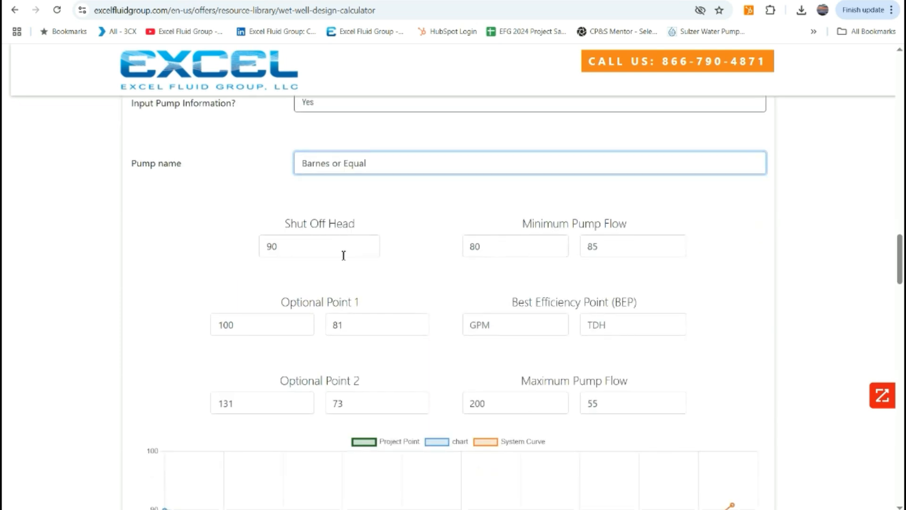
click(515, 246)
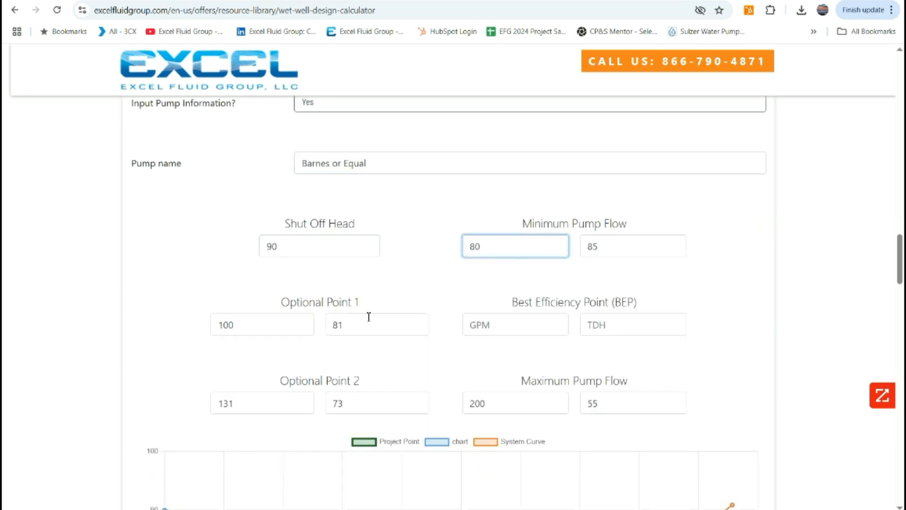
click(261, 324)
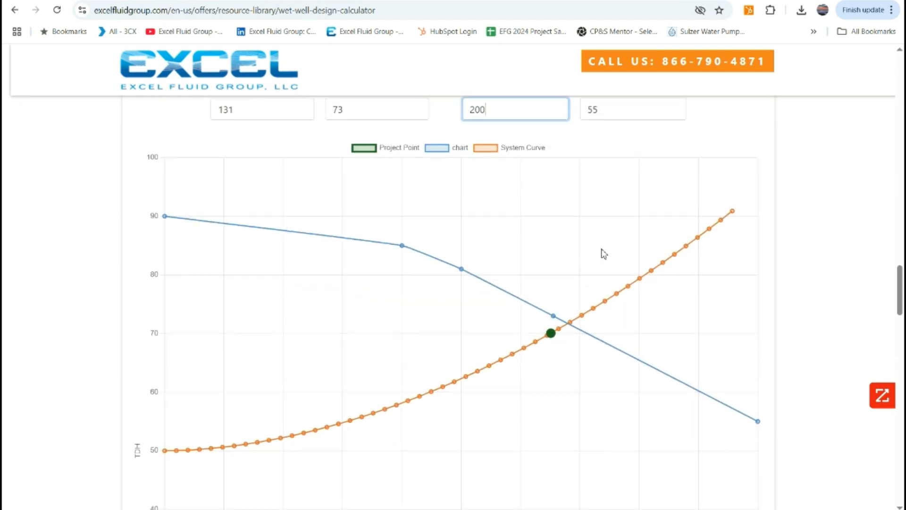
mouse_move(706, 266)
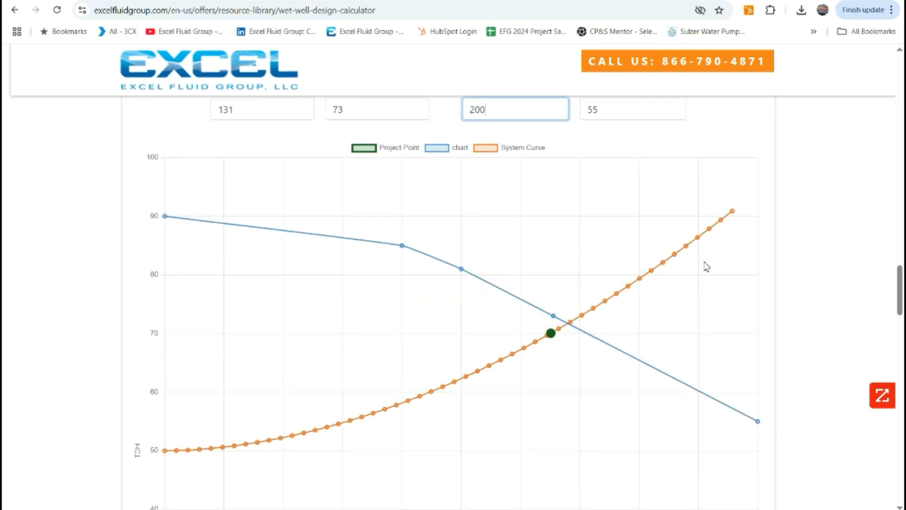
scroll(down, 3)
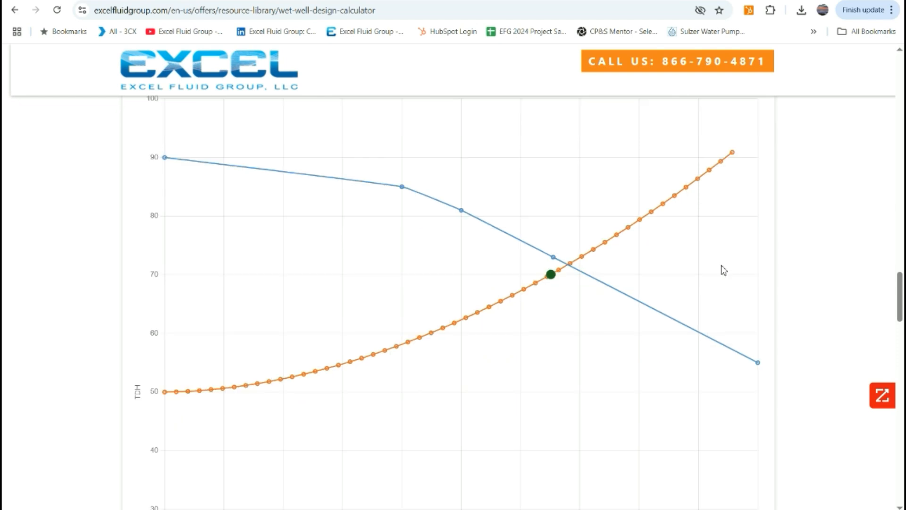
scroll(down, 3)
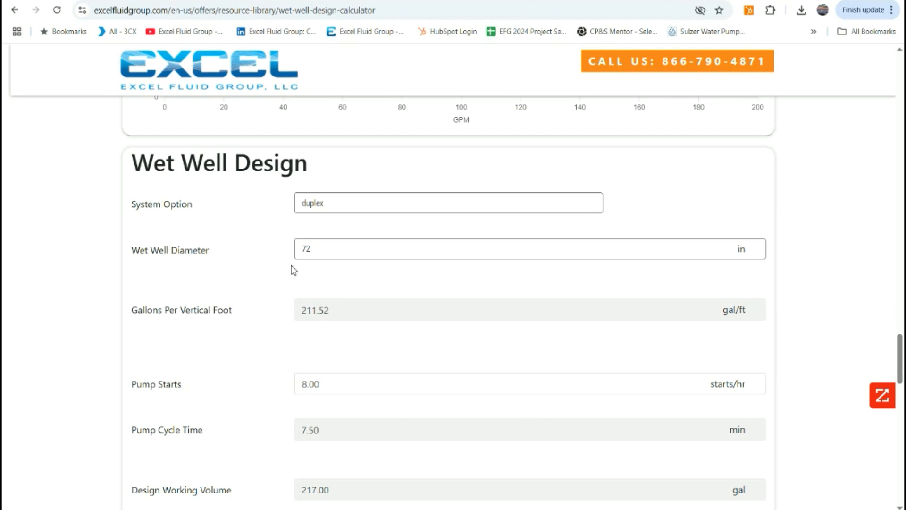
Step: Keep the wet well diameter at 72 in after reviewing the options, with 8 pump starts/hr
scroll(down, 3)
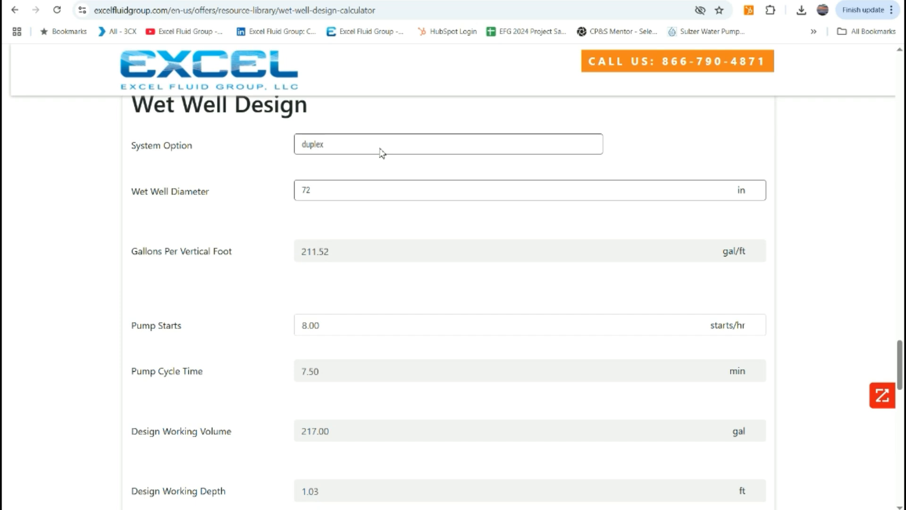
click(447, 143)
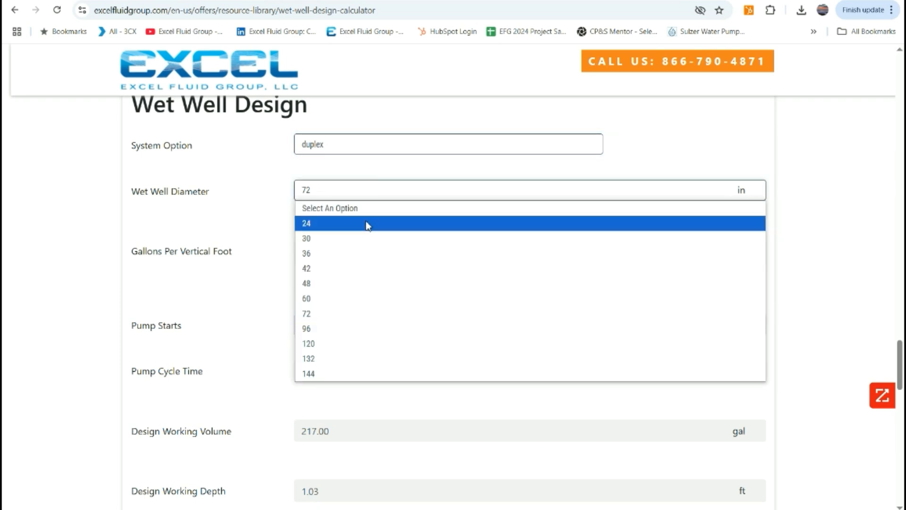
mouse_move(355, 313)
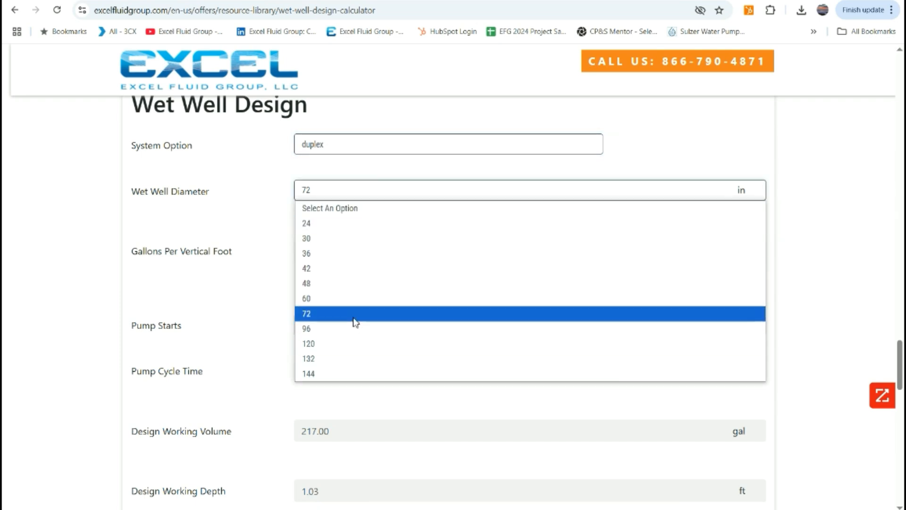
click(306, 313)
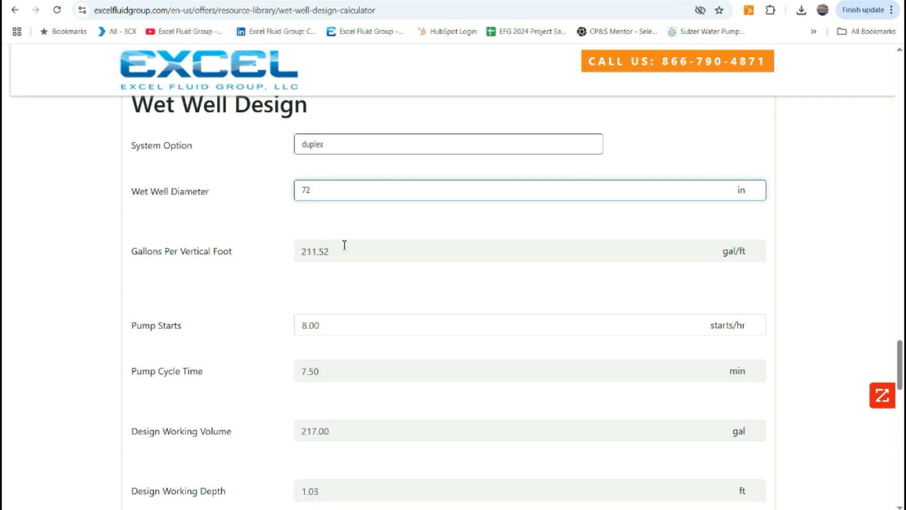
mouse_move(365, 325)
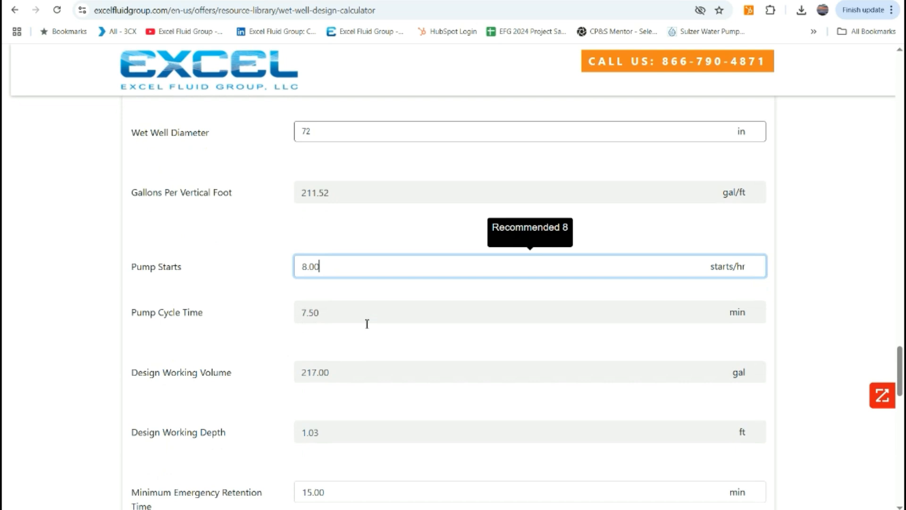
mouse_move(353, 319)
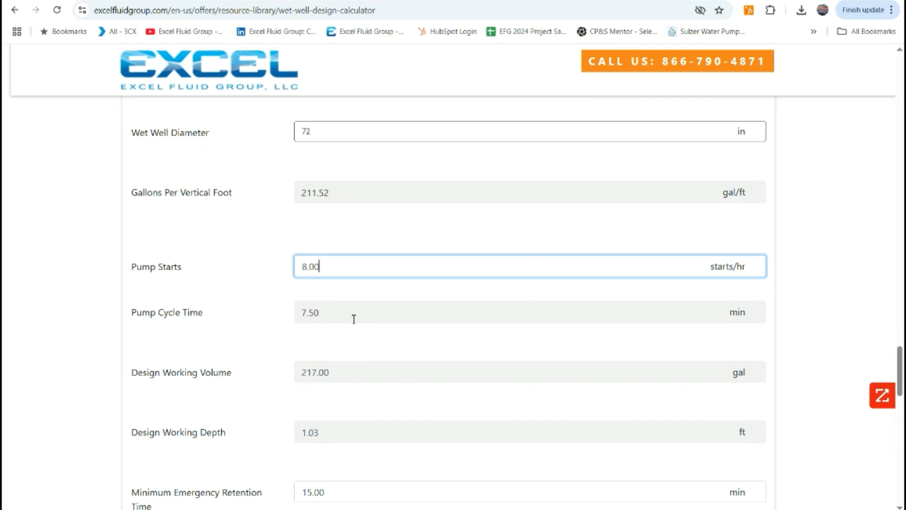
mouse_move(368, 374)
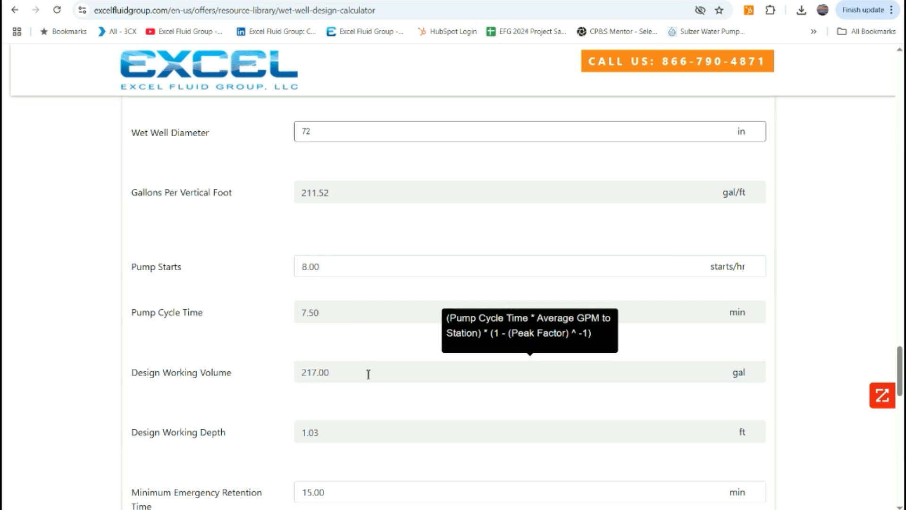
mouse_move(365, 431)
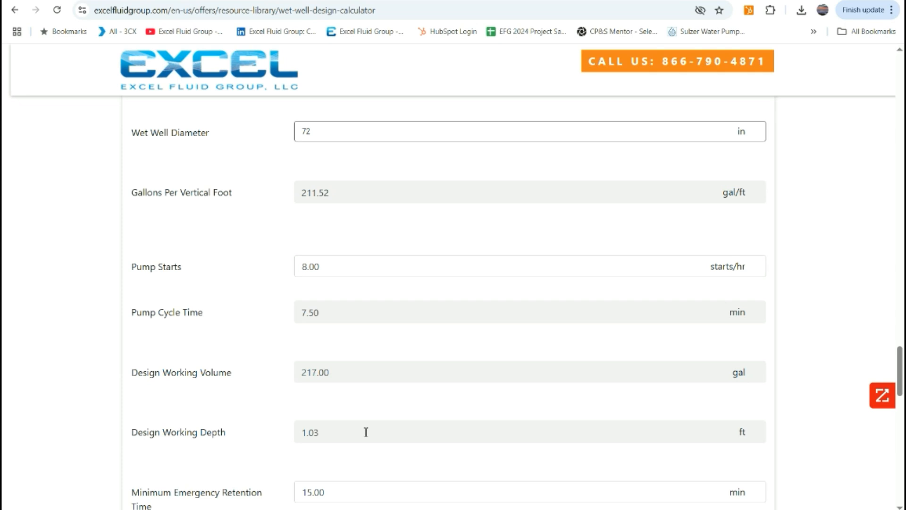
mouse_move(386, 266)
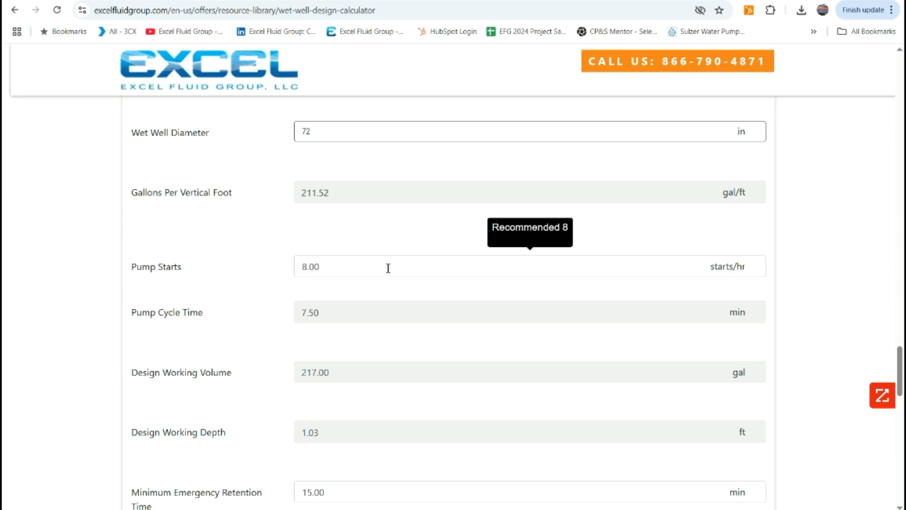
Step: Confirm 15 min emergency retention and 15 ft lowest inlet depth, giving a 23 ft required well depth
scroll(down, 3)
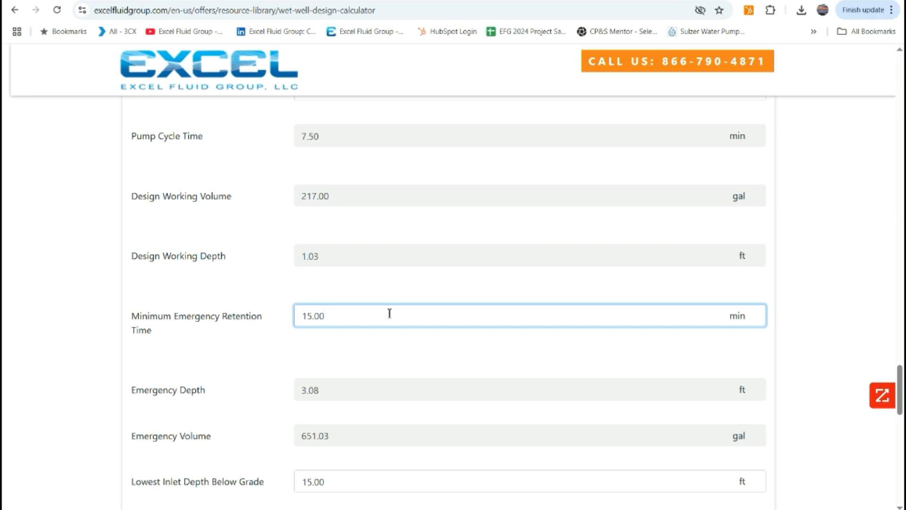
mouse_move(385, 314)
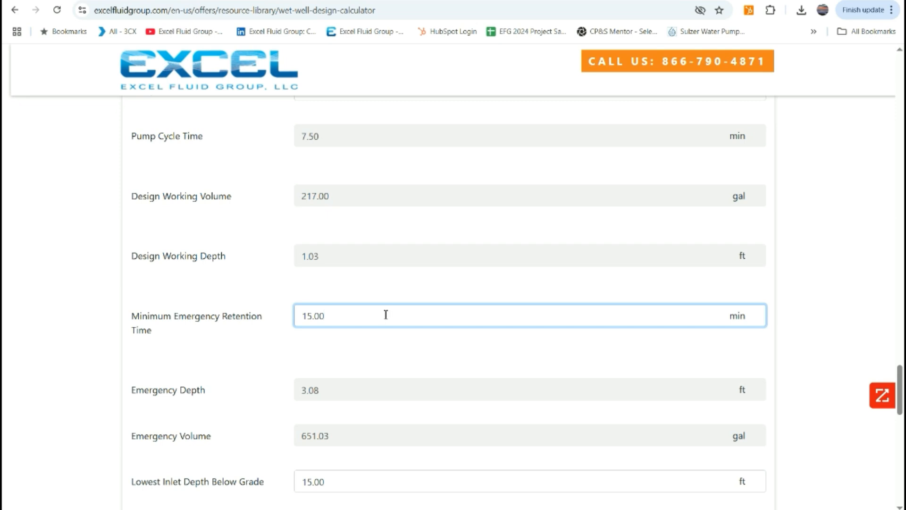
scroll(down, 3)
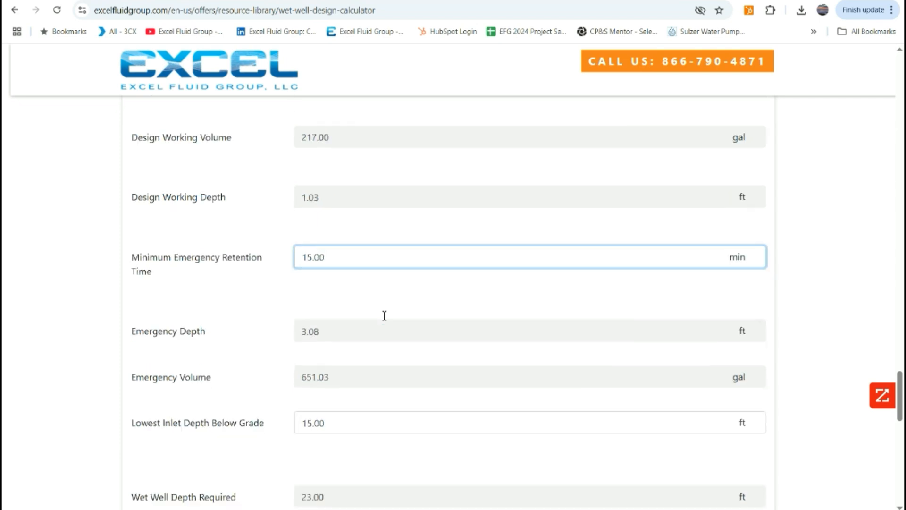
scroll(down, 3)
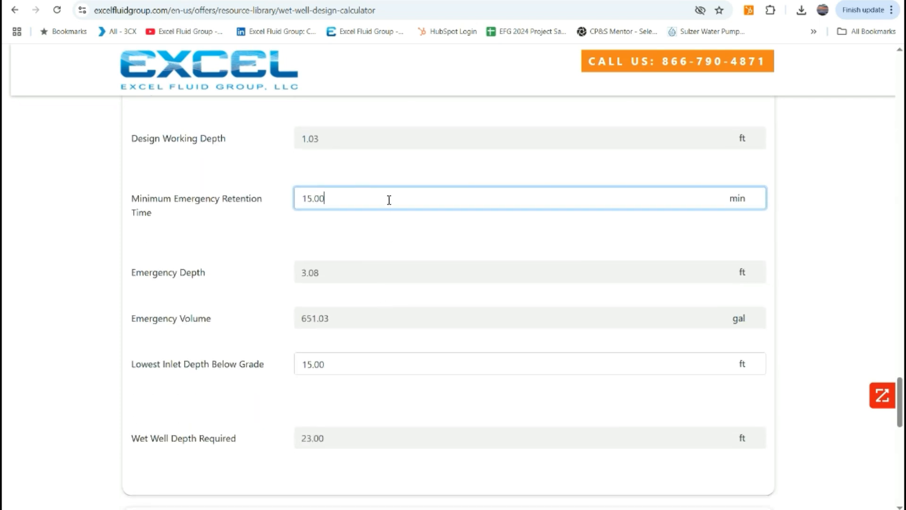
click(378, 231)
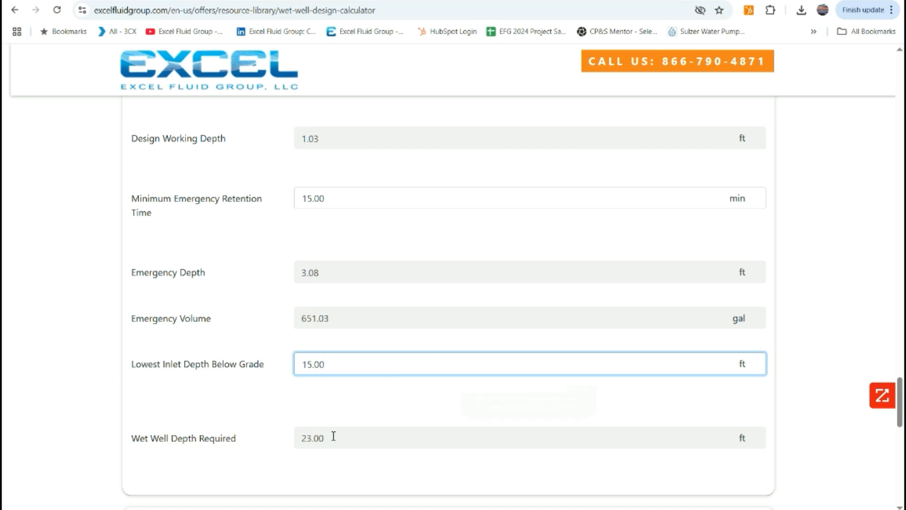
Step: Confirm 1,470 ft top of wet well and 1,466 ft discharge elevations, with floats and floor calculated
scroll(down, 3)
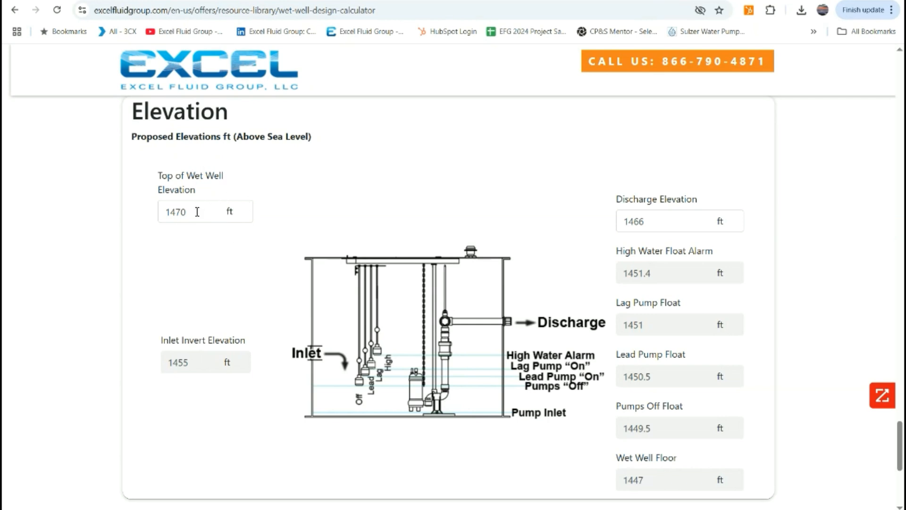
click(196, 211)
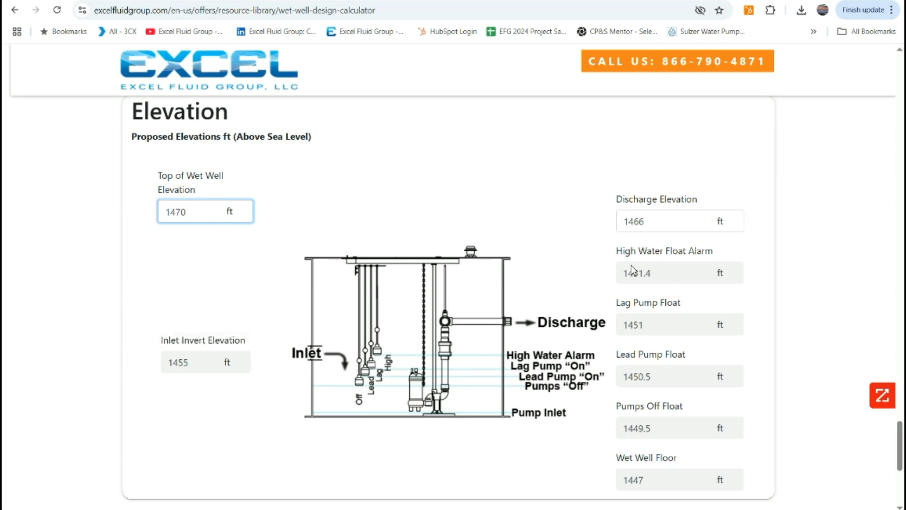
click(664, 220)
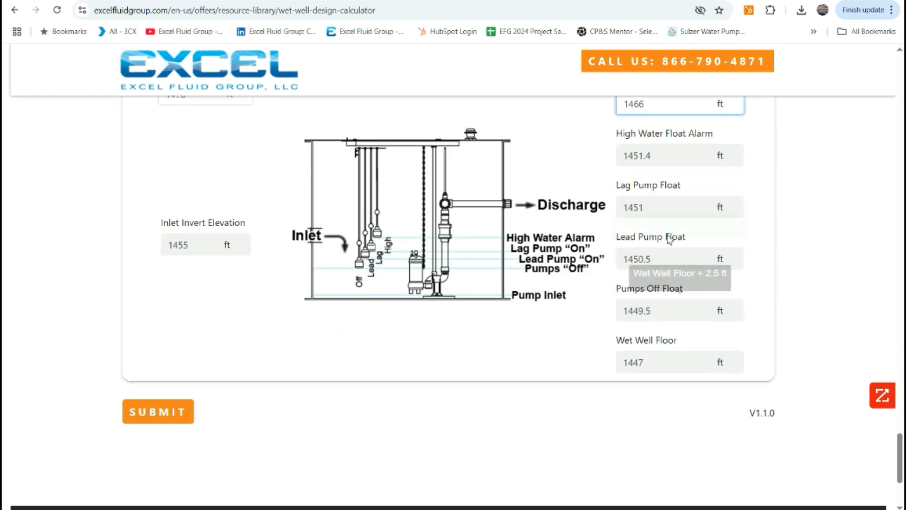
mouse_move(672, 359)
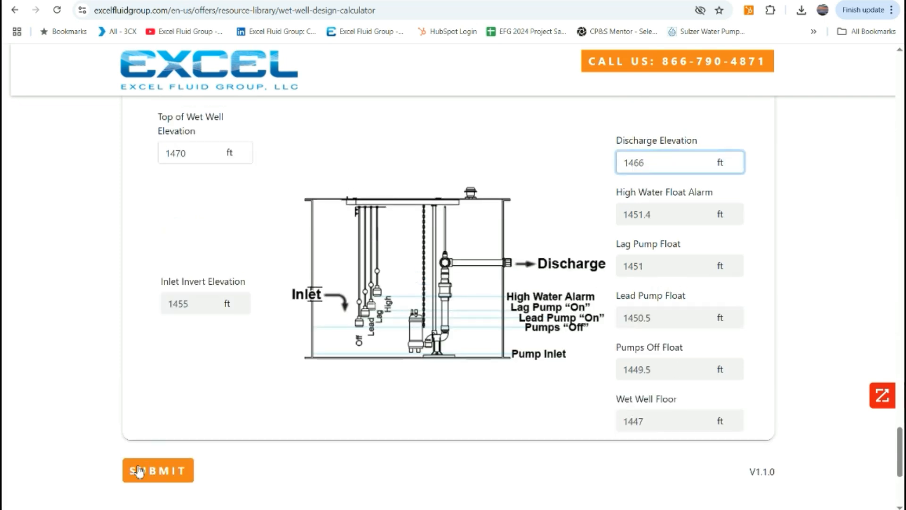
Step: Submit the completed calculator and page through the generated 3-page PDF report in Chrome
click(158, 469)
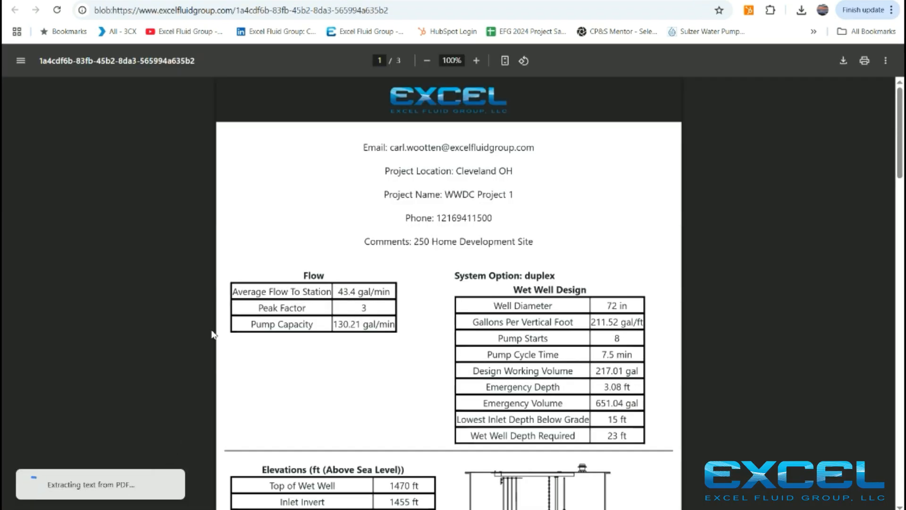
click(801, 10)
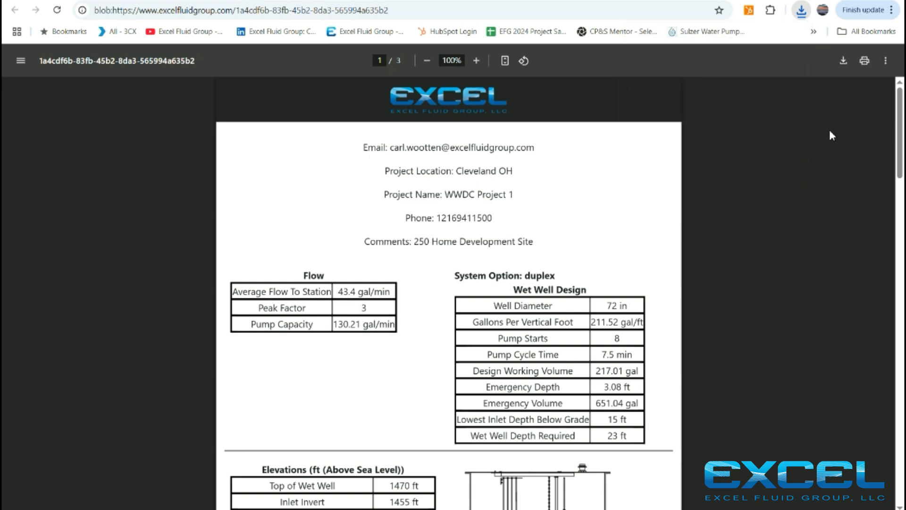
mouse_move(356, 148)
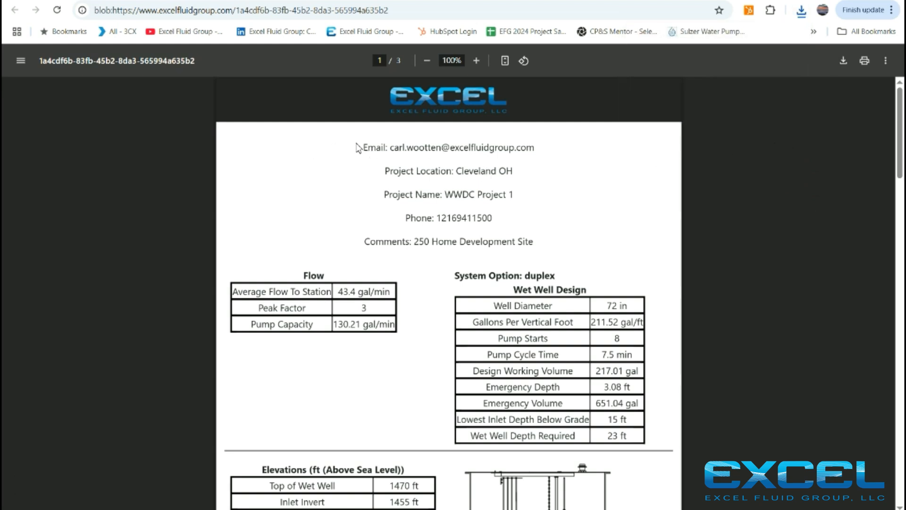
mouse_move(423, 173)
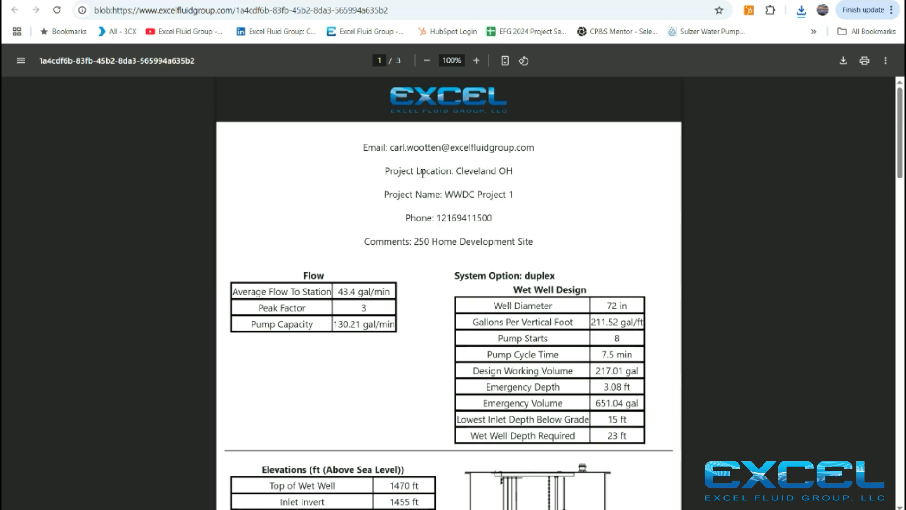
scroll(down, 3)
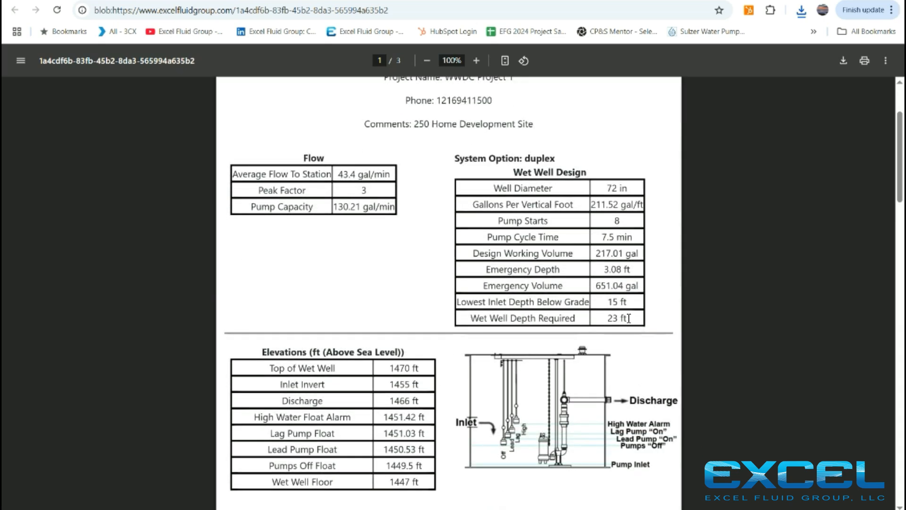
scroll(down, 3)
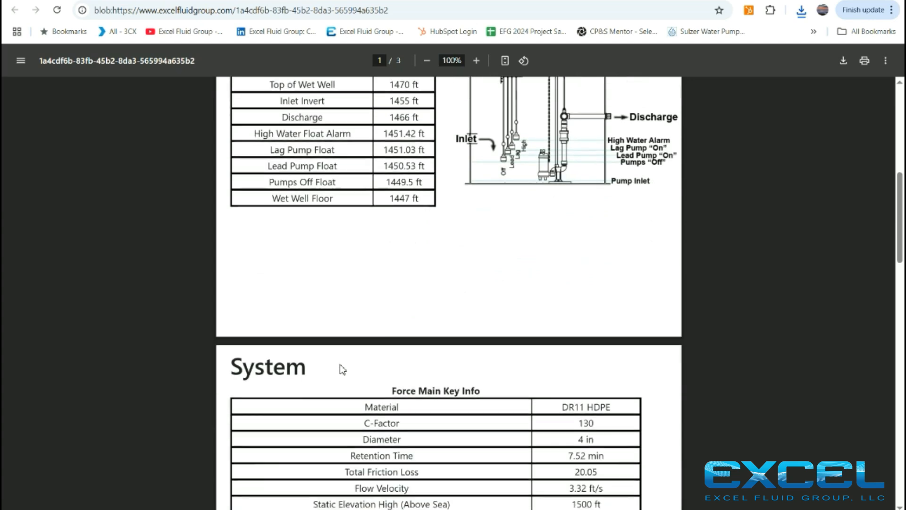
scroll(down, 3)
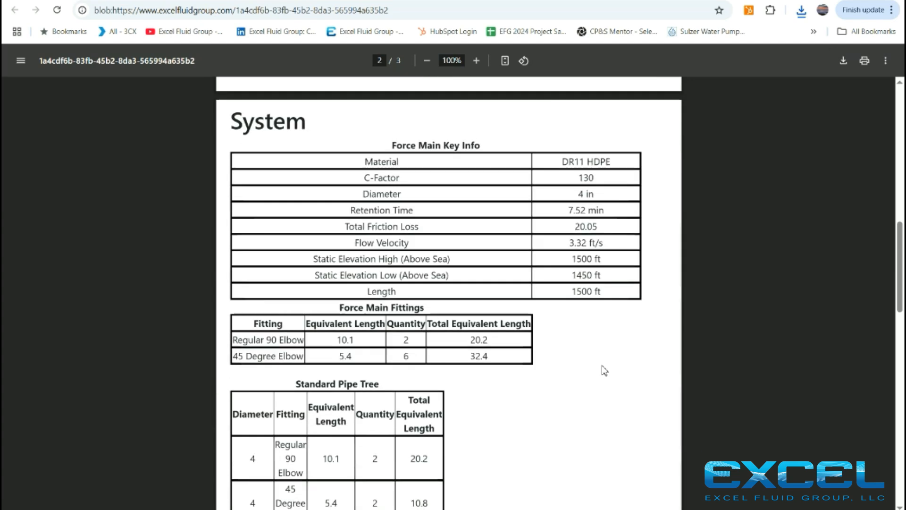
scroll(down, 3)
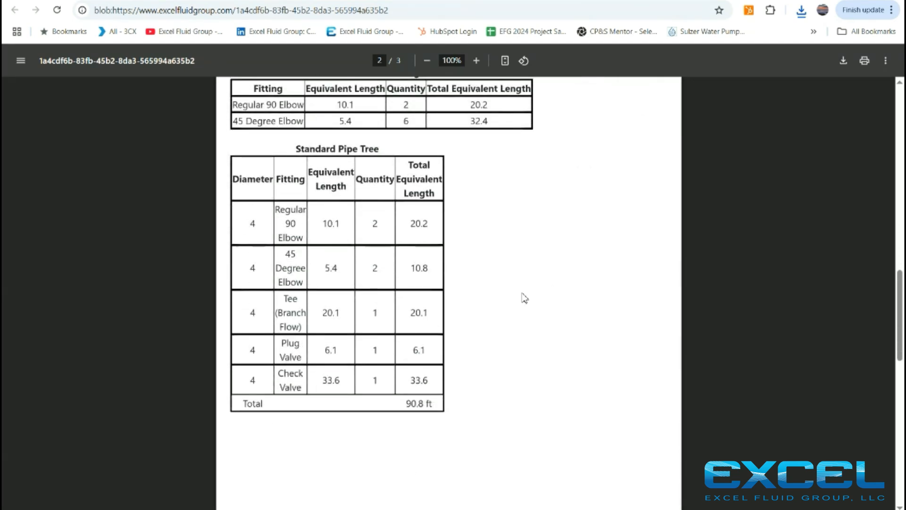
scroll(down, 3)
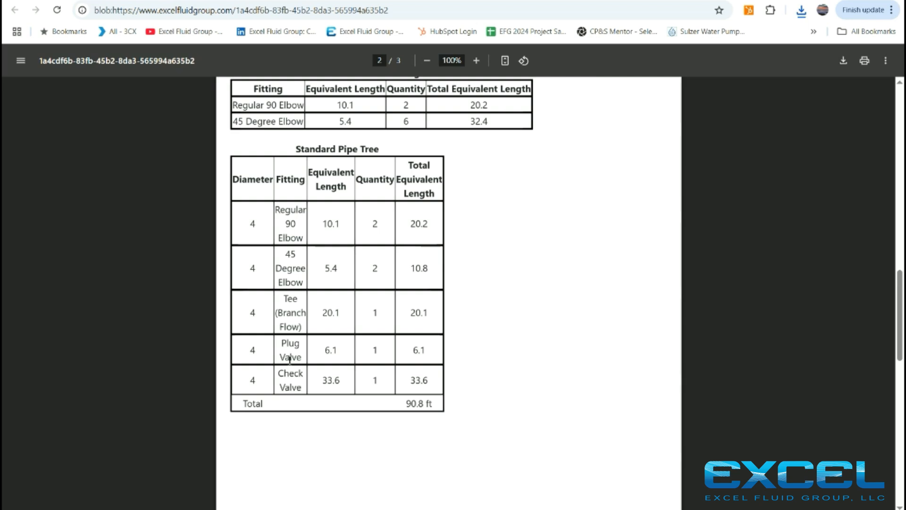
Step: Review the standard pipe tree totalling 90.8 ft and the Project Design Point pump/system curve chart
scroll(up, 3)
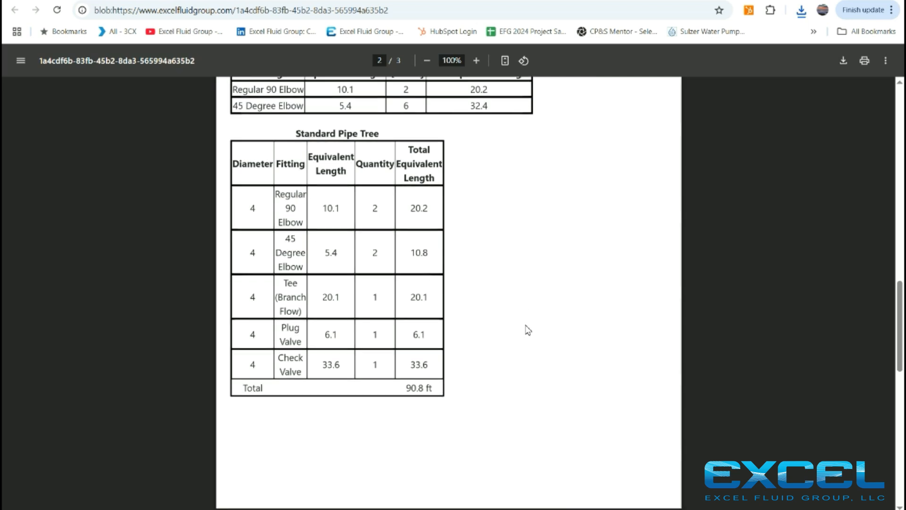
scroll(down, 3)
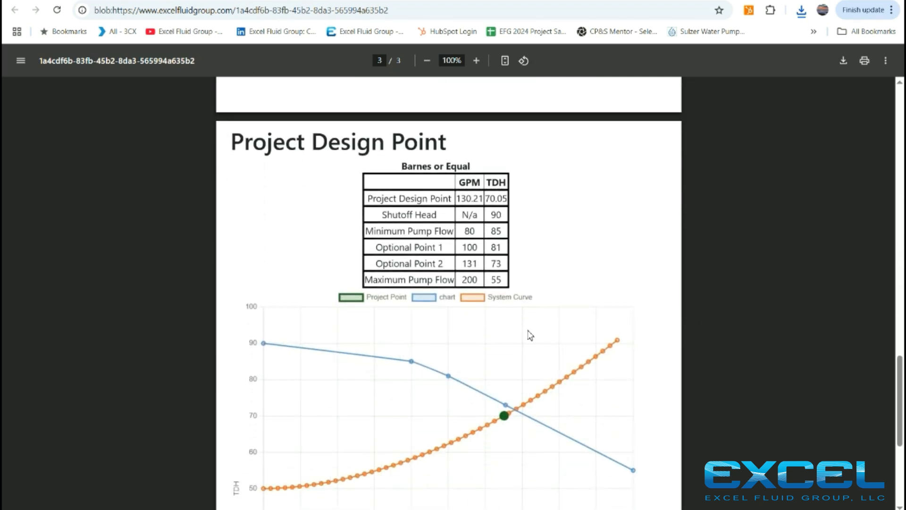
scroll(up, 3)
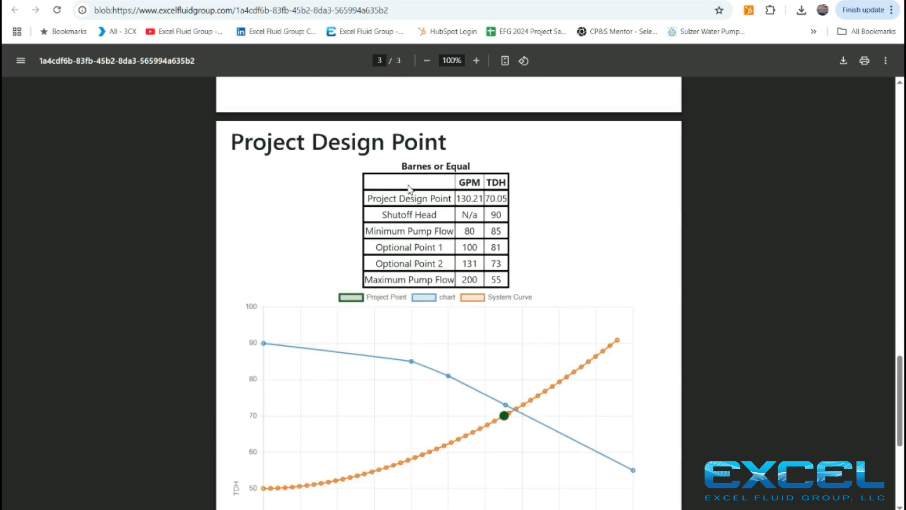
scroll(down, 3)
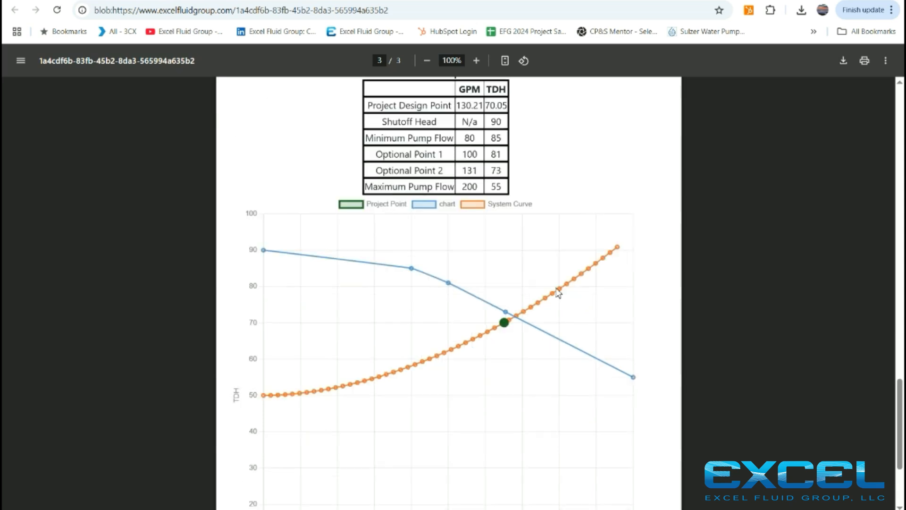
scroll(down, 3)
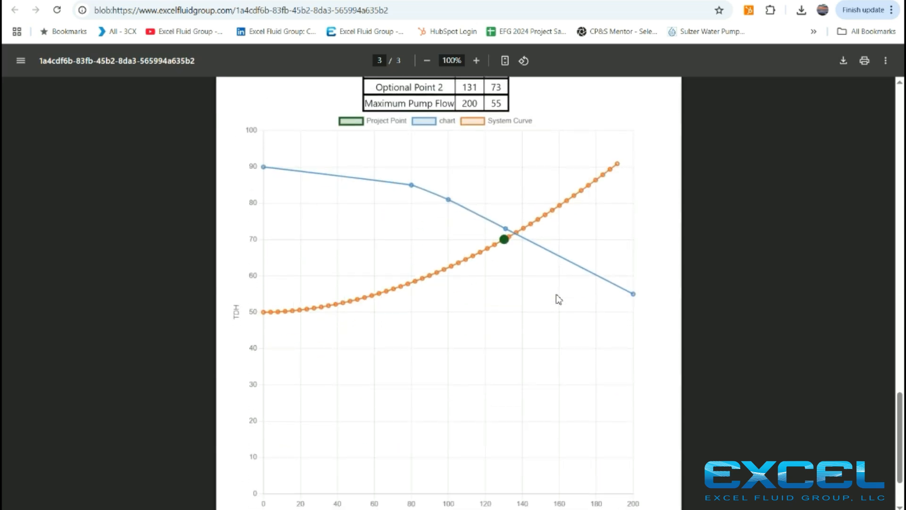
scroll(down, 3)
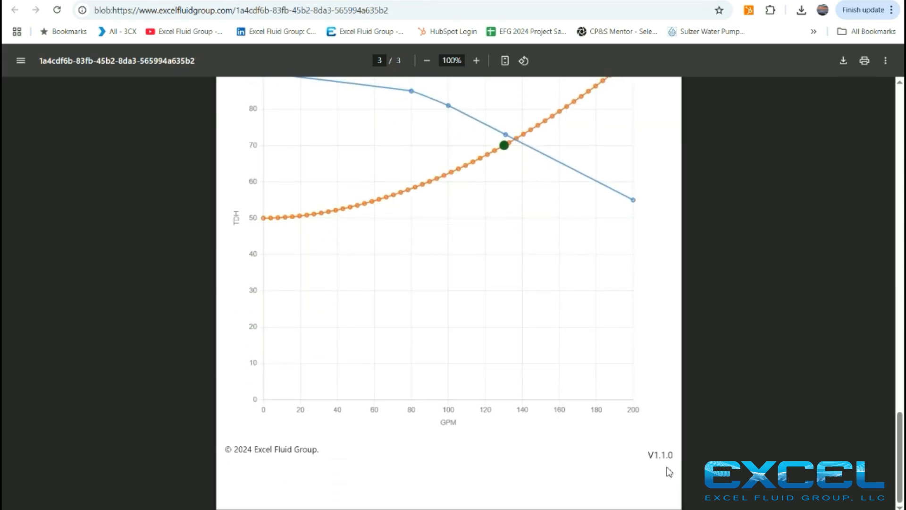
mouse_move(35, 144)
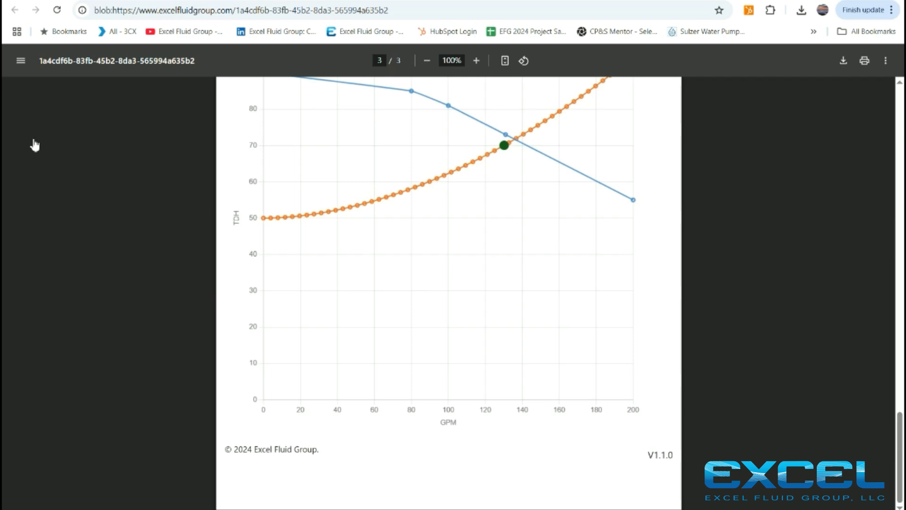